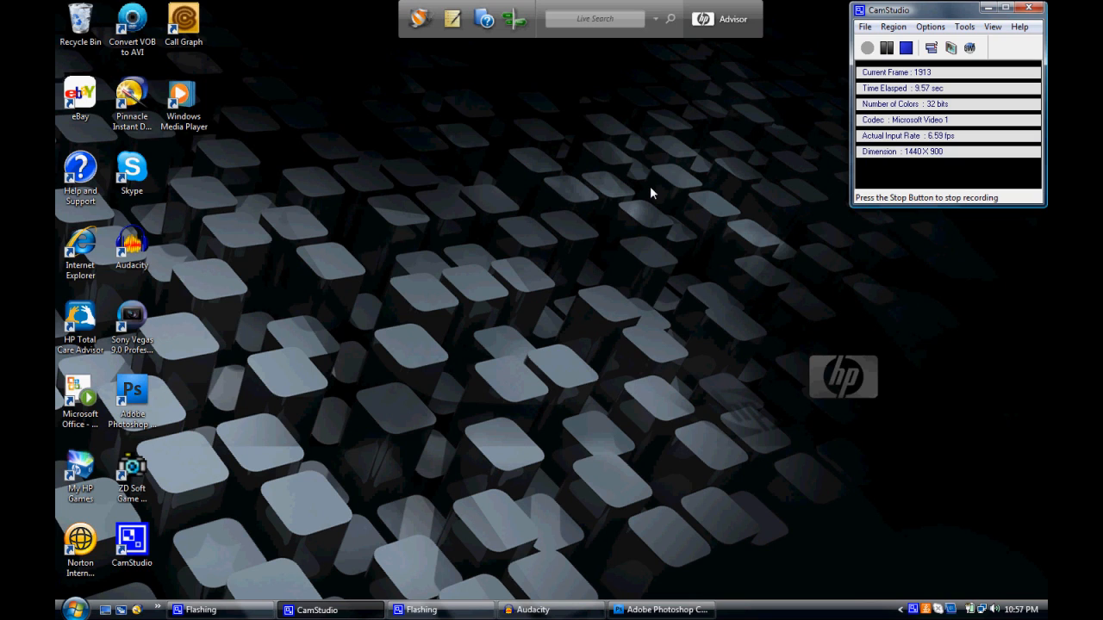
{"action": "mouse_move", "coordinate": [711, 318]}
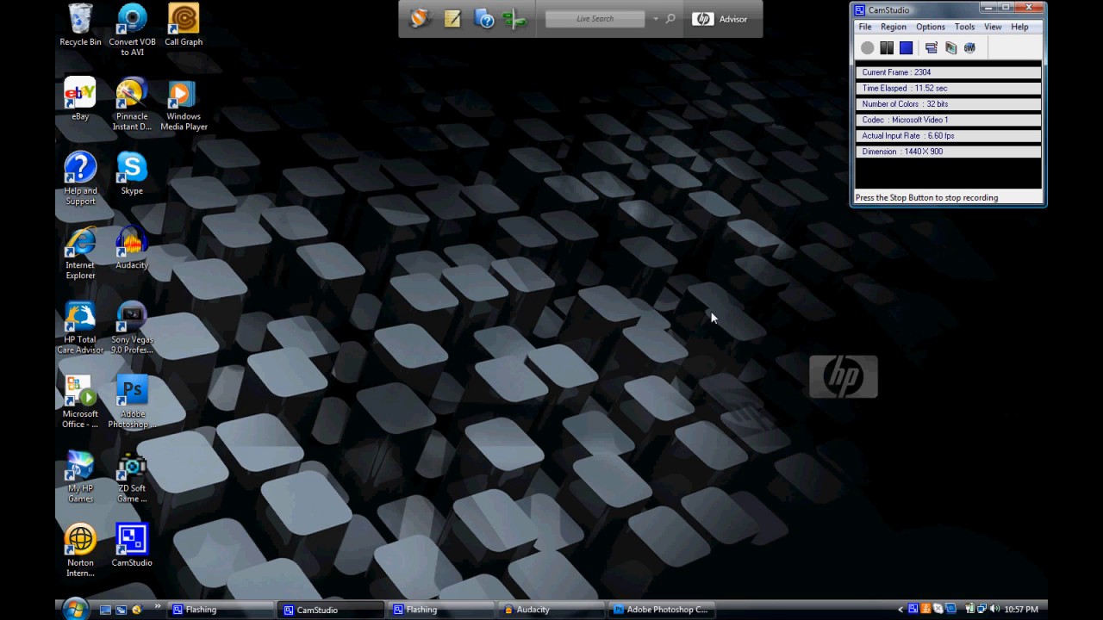
{"action": "mouse_move", "coordinate": [502, 430]}
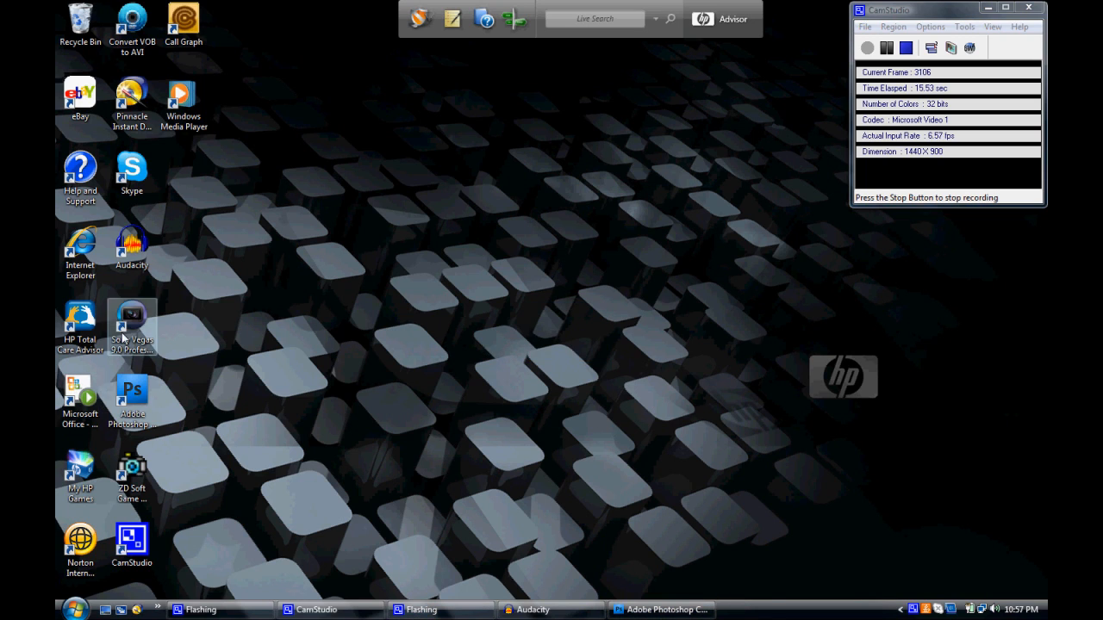
- Close the edited concert photo document so no image remains open
{"action": "left_click_drag", "start_coordinate": [379, 466], "coordinate": [608, 218]}
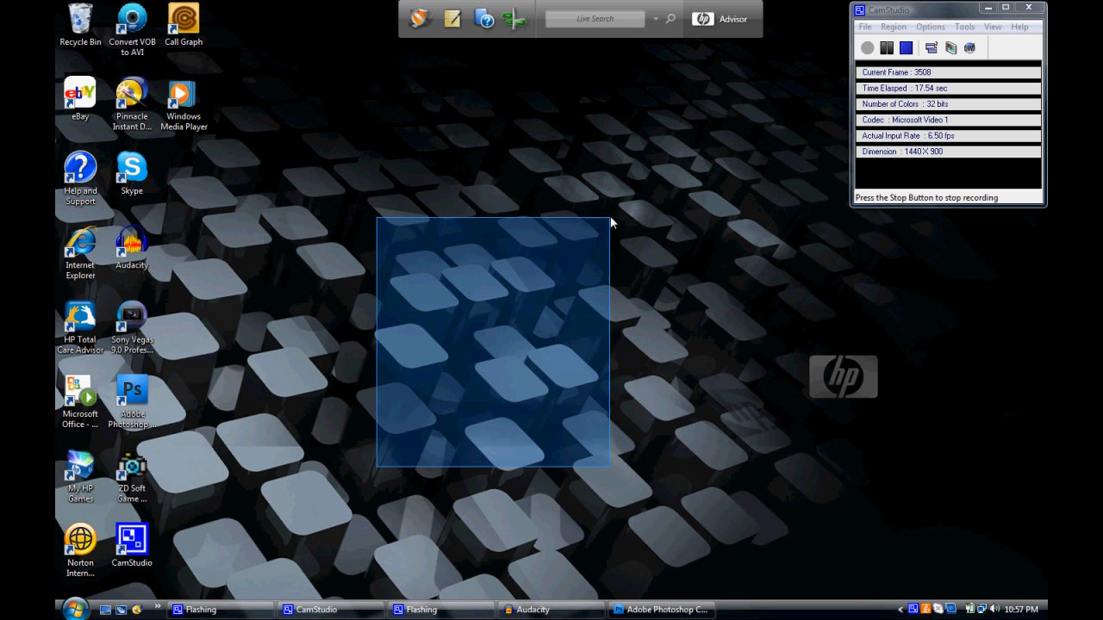
{"action": "left_click_drag", "start_coordinate": [607, 220], "coordinate": [702, 202]}
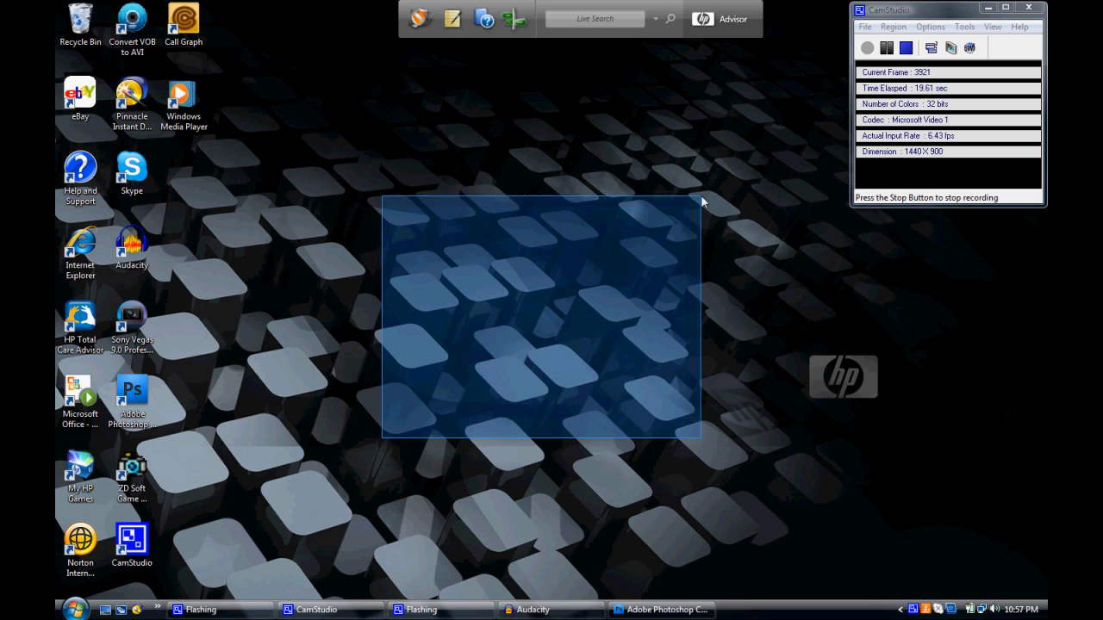
{"action": "left_click", "coordinate": [661, 609]}
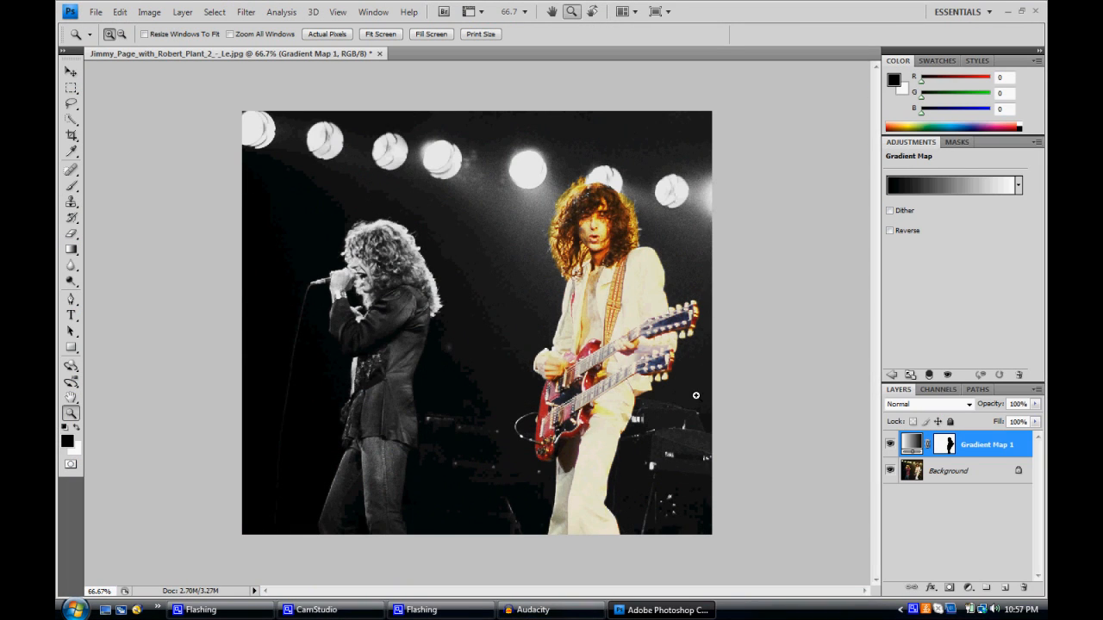
{"action": "mouse_move", "coordinate": [587, 298]}
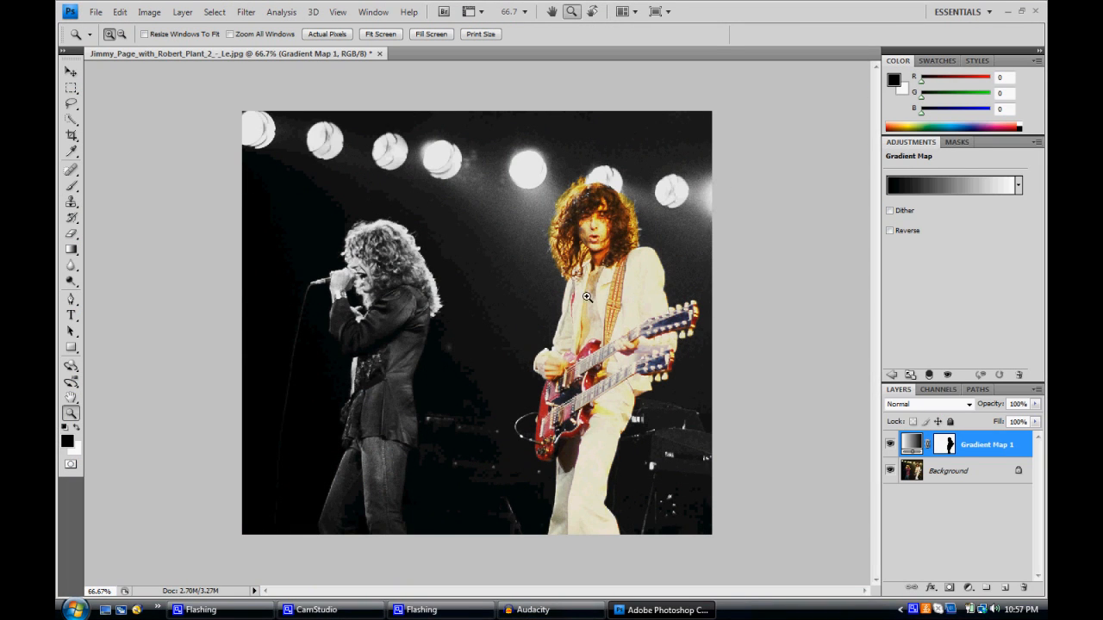
{"action": "mouse_move", "coordinate": [379, 53]}
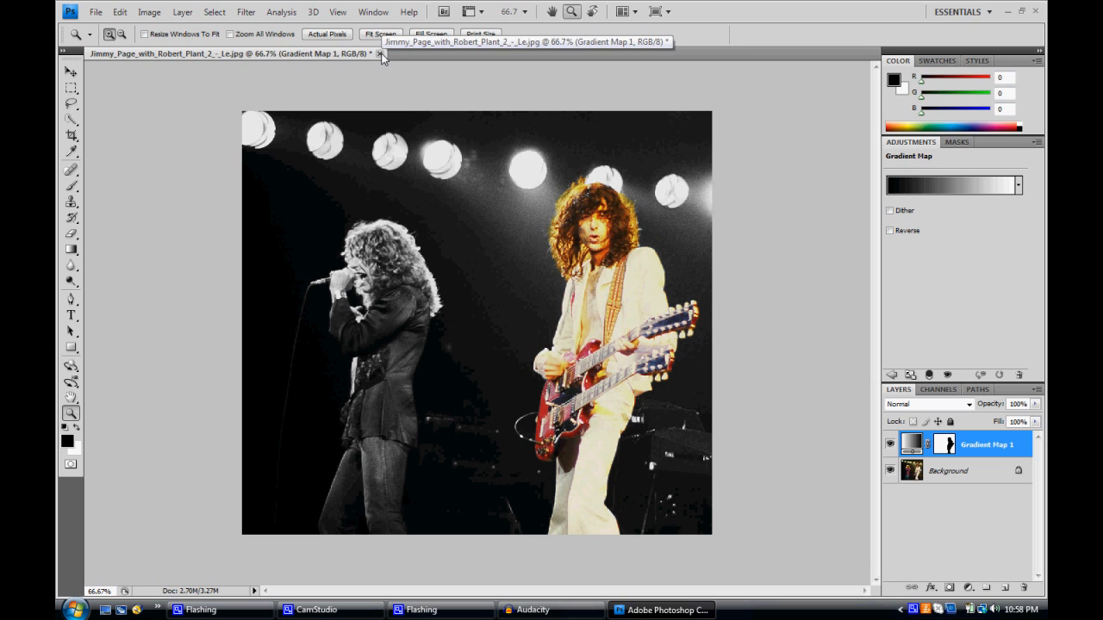
{"action": "left_click", "coordinate": [380, 54]}
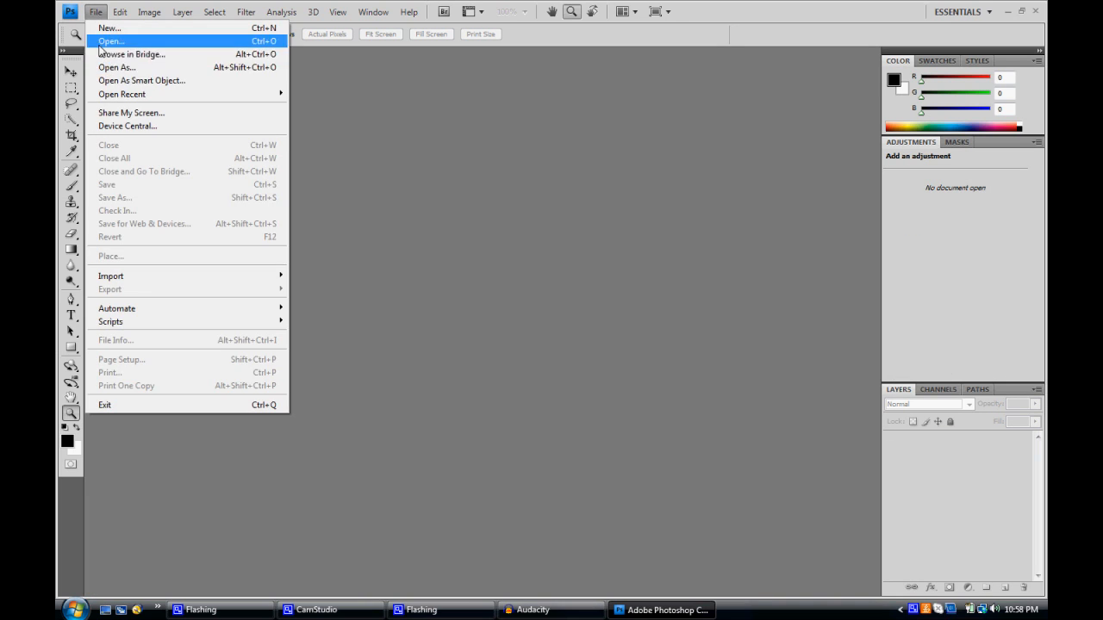
- Reopen the colour concert photo and add a black-and-white Gradient Map adjustment layer
{"action": "left_click", "coordinate": [112, 40]}
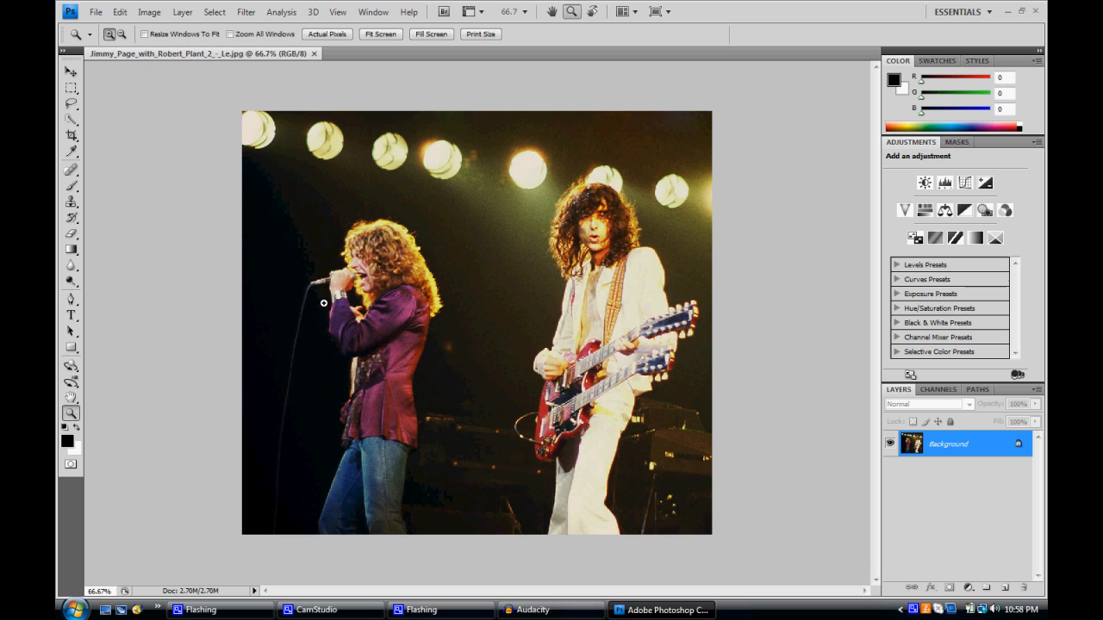
{"action": "mouse_move", "coordinate": [1040, 582]}
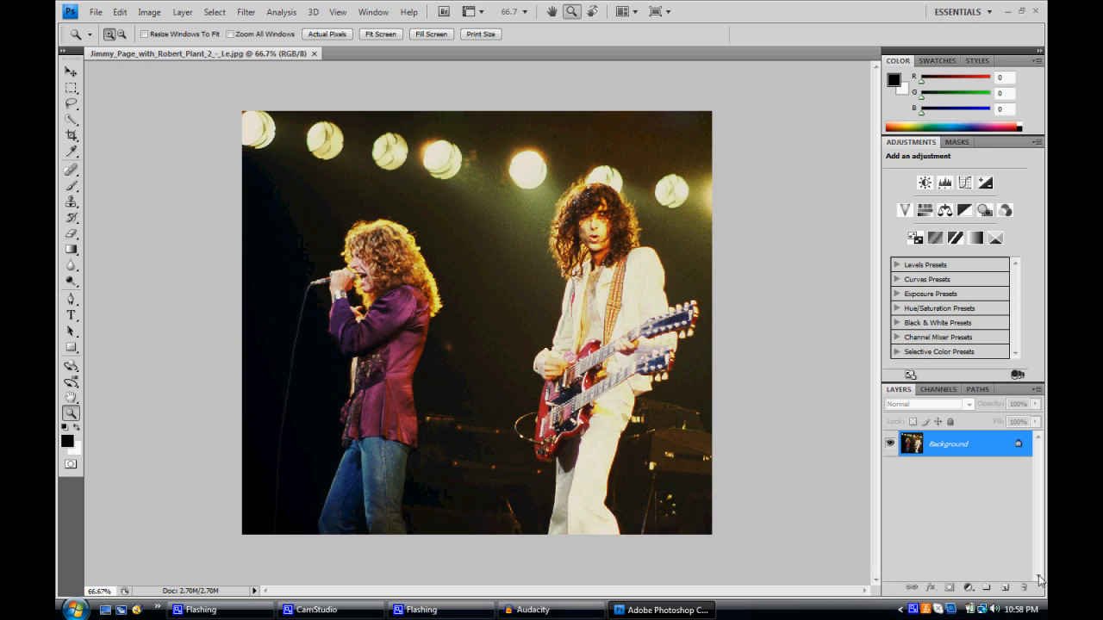
{"action": "mouse_move", "coordinate": [993, 577]}
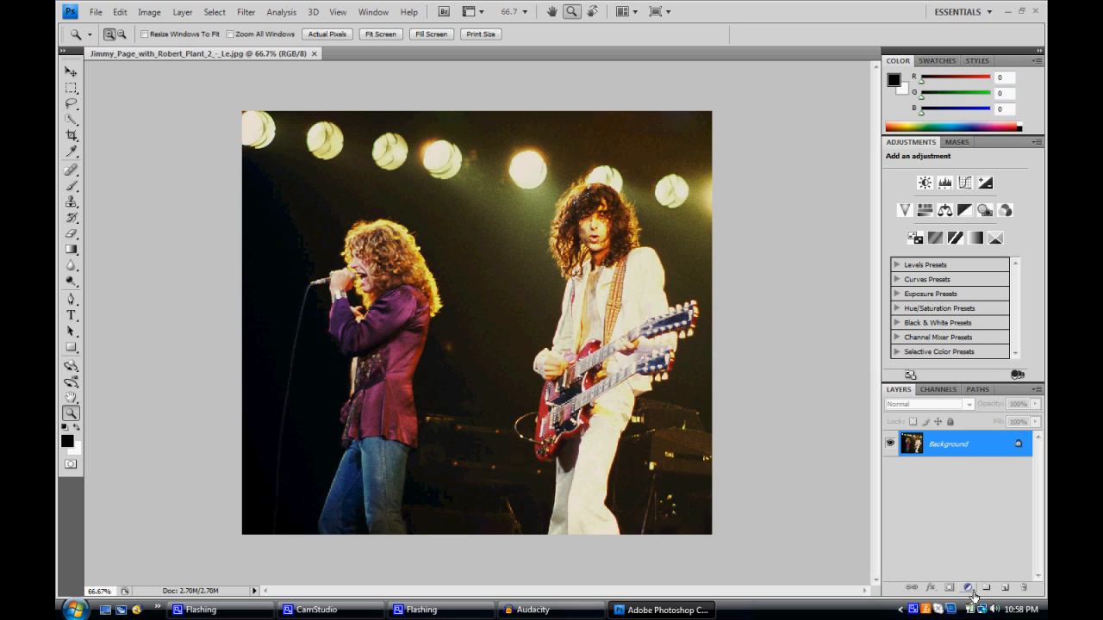
{"action": "mouse_move", "coordinate": [967, 587]}
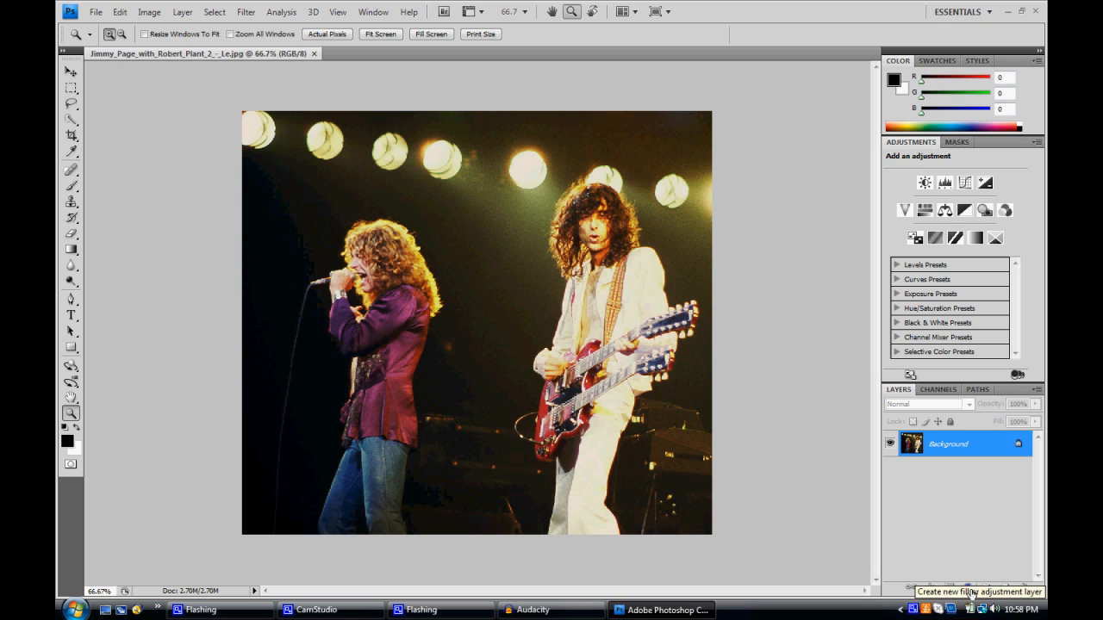
{"action": "left_click", "coordinate": [978, 591]}
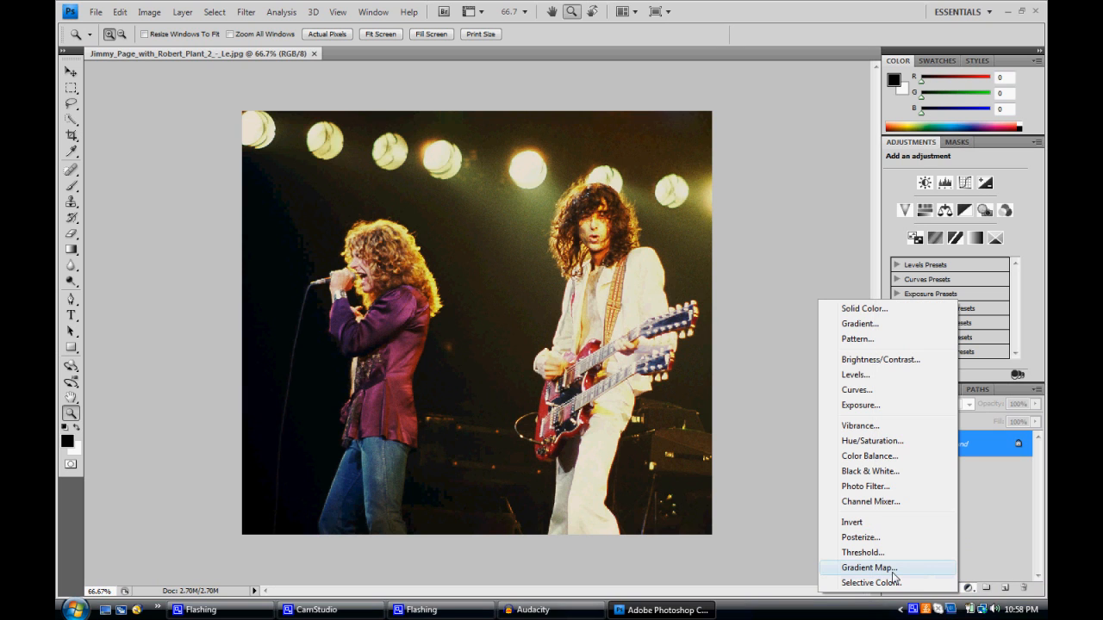
{"action": "left_click", "coordinate": [869, 567]}
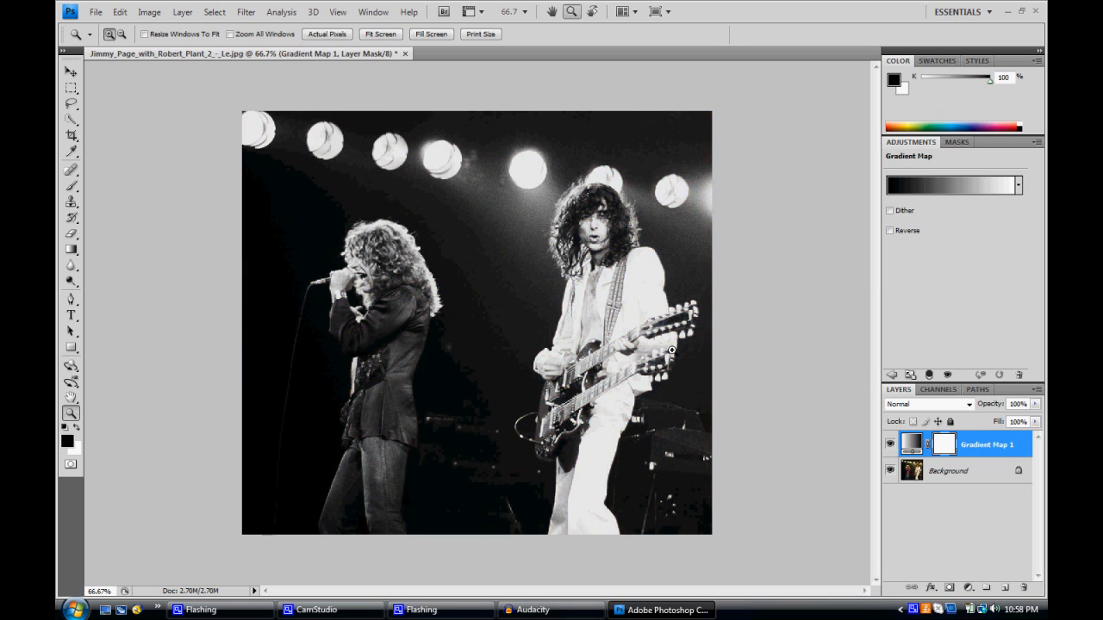
{"action": "mouse_move", "coordinate": [100, 162]}
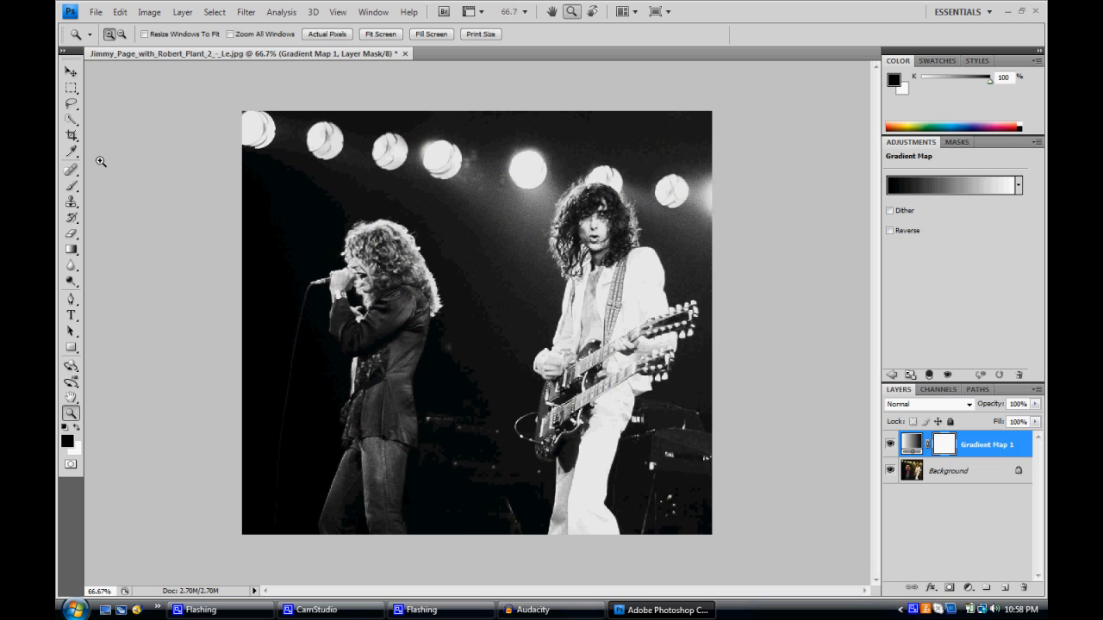
{"action": "mouse_move", "coordinate": [545, 282]}
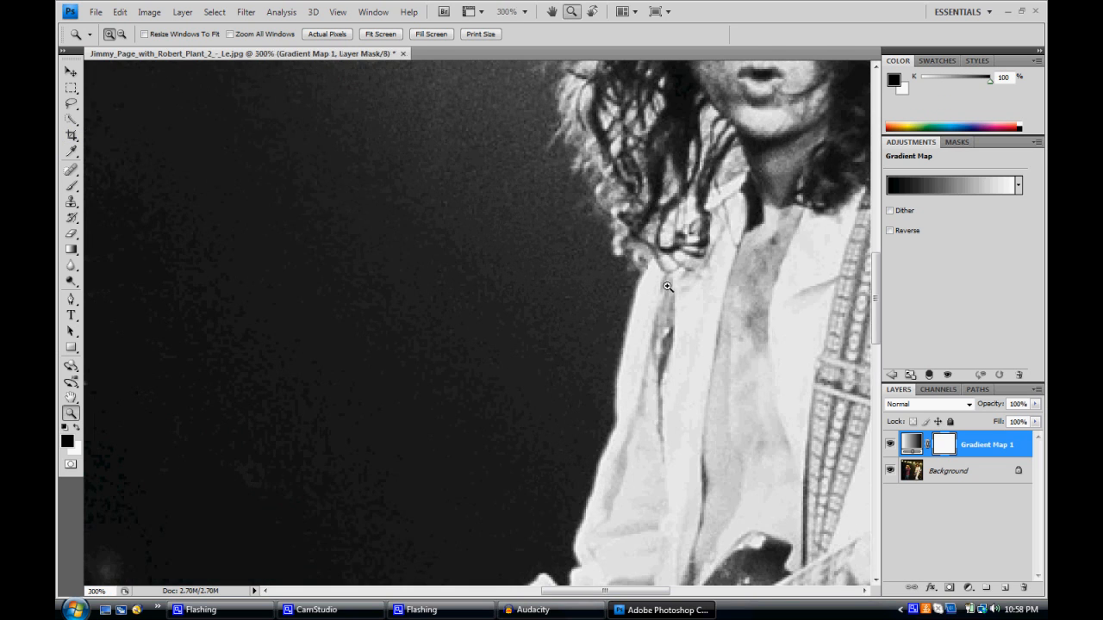
{"action": "mouse_move", "coordinate": [485, 255]}
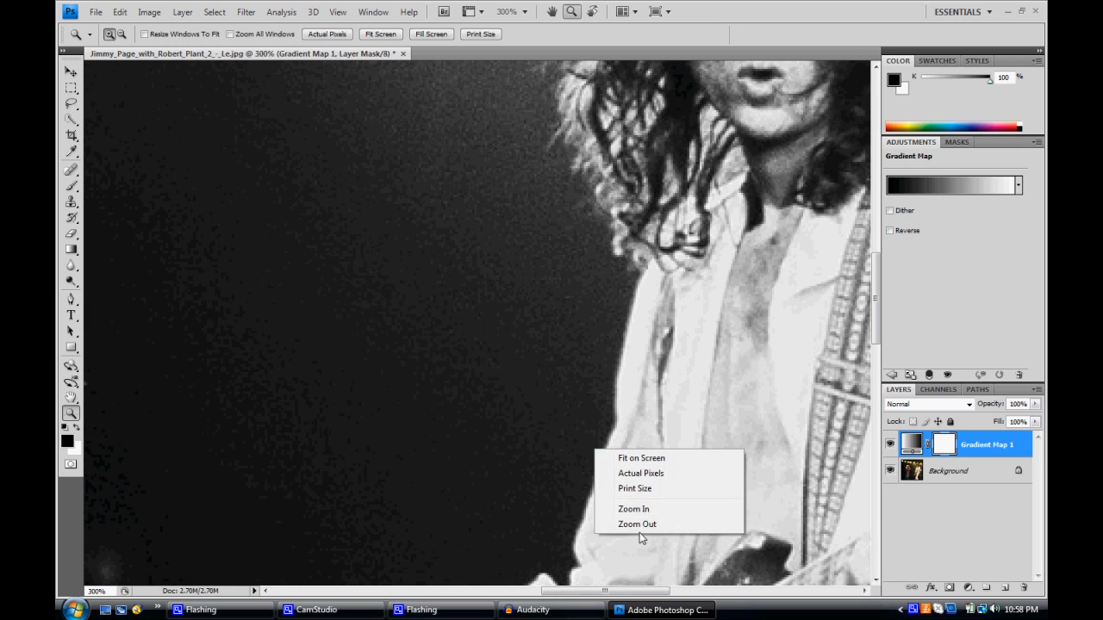
- Zoom out one step to 200% on the guitarist's head and shoulders
{"action": "left_click", "coordinate": [637, 524]}
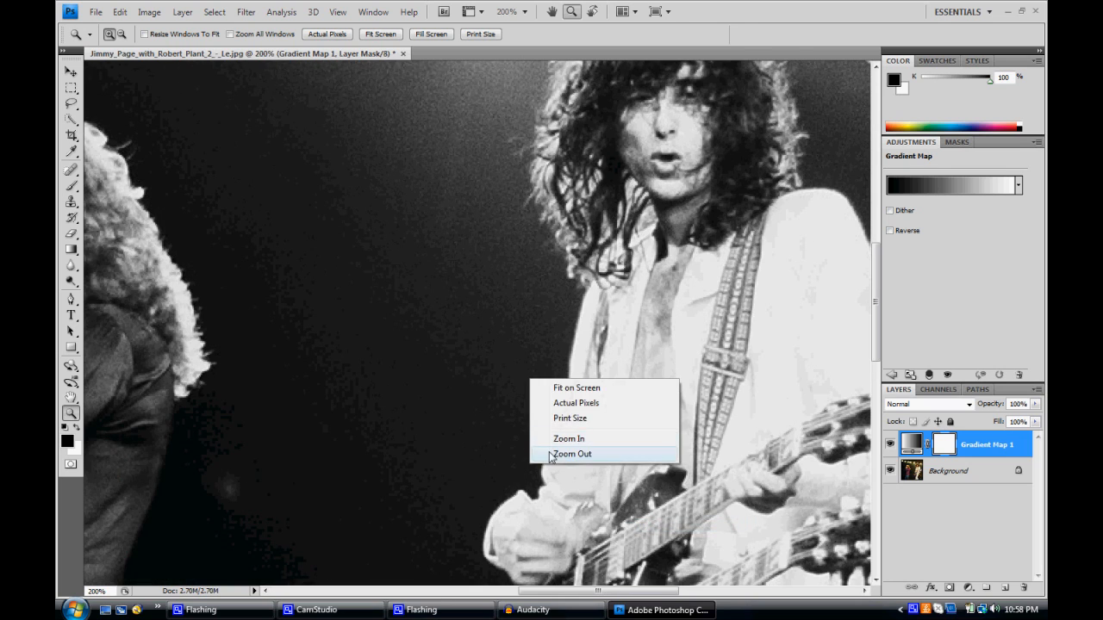
{"action": "left_click", "coordinate": [573, 454]}
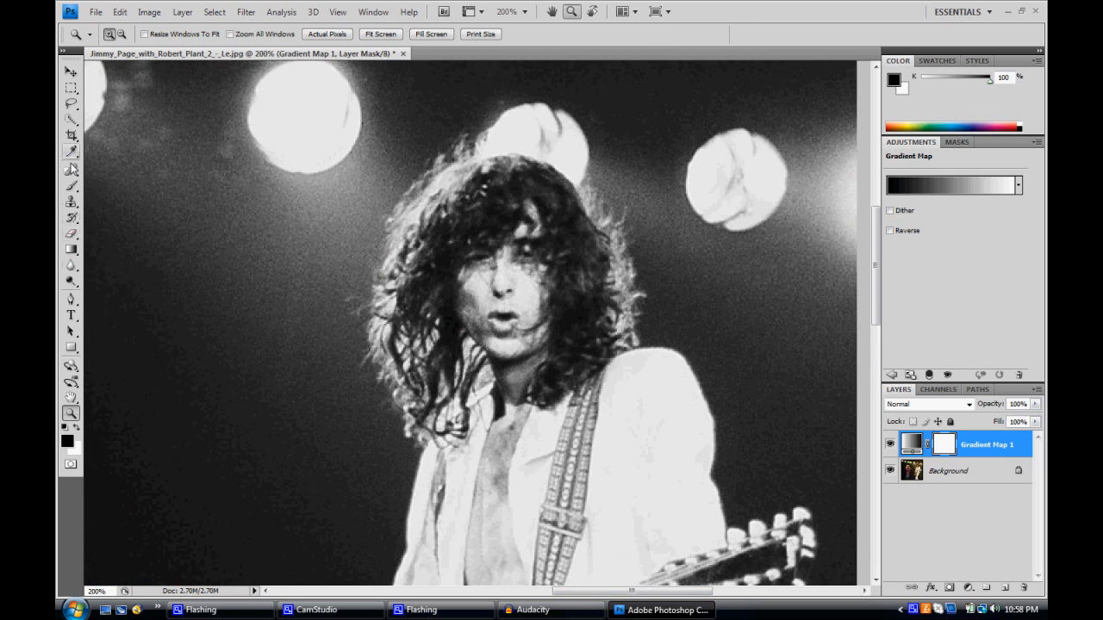
- Select the Brush tool with a Hard Round 13 px preset enlarged to 45 px
{"action": "left_click", "coordinate": [72, 170]}
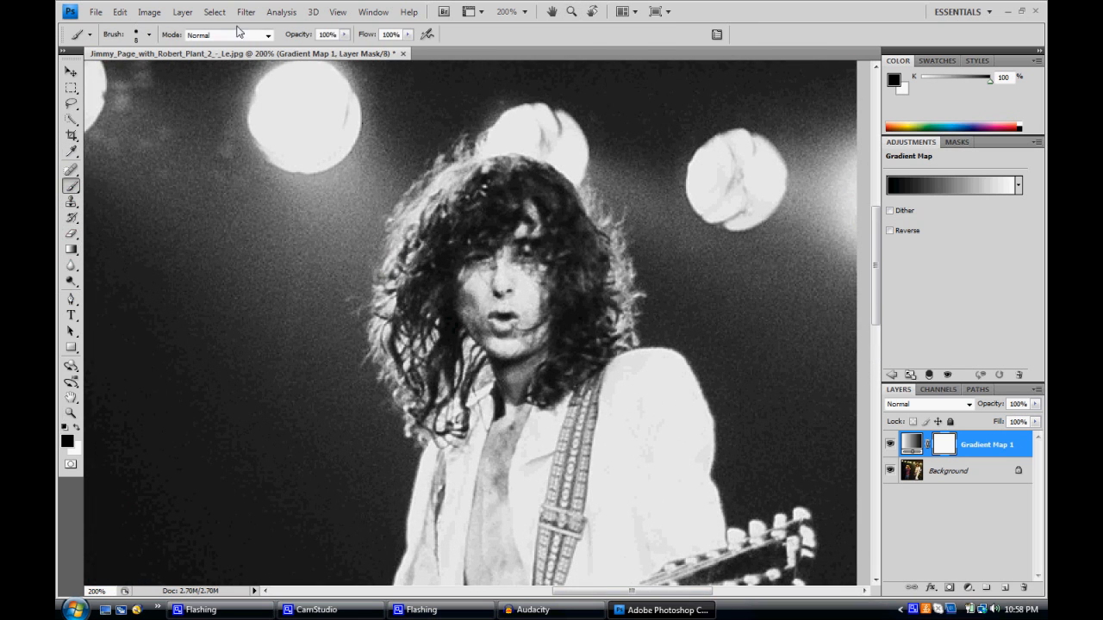
{"action": "left_click", "coordinate": [268, 35]}
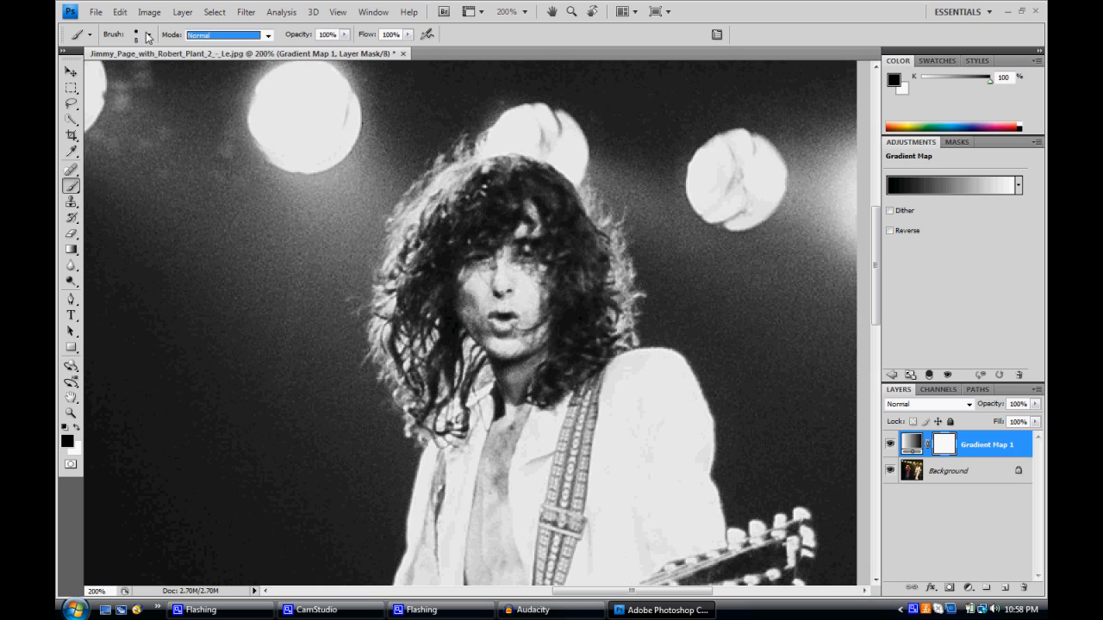
{"action": "left_click", "coordinate": [148, 34]}
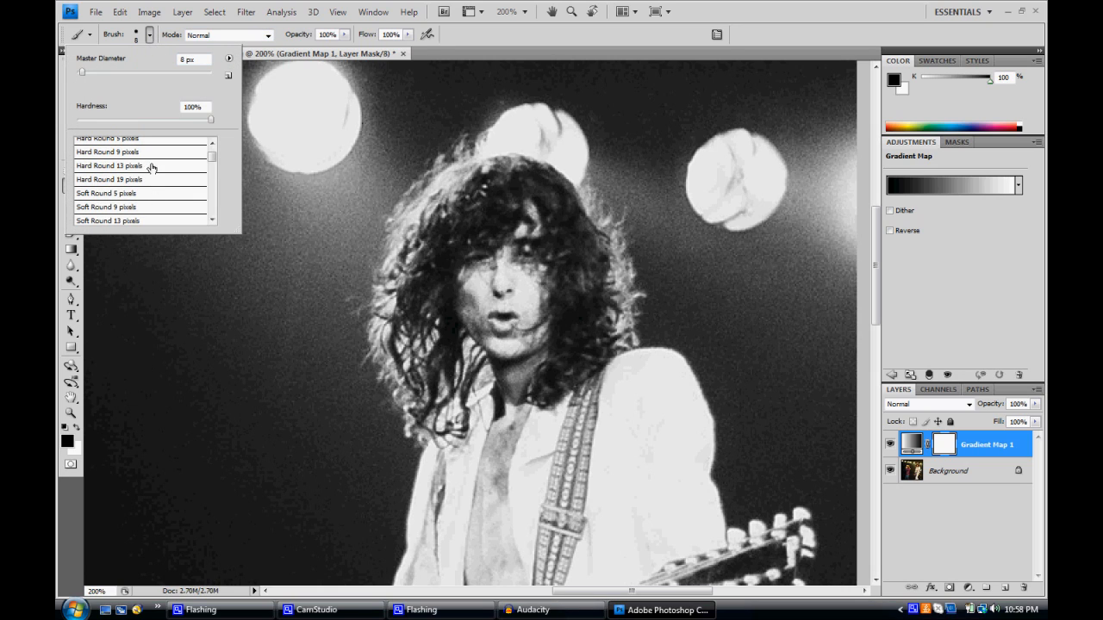
{"action": "left_click", "coordinate": [110, 165]}
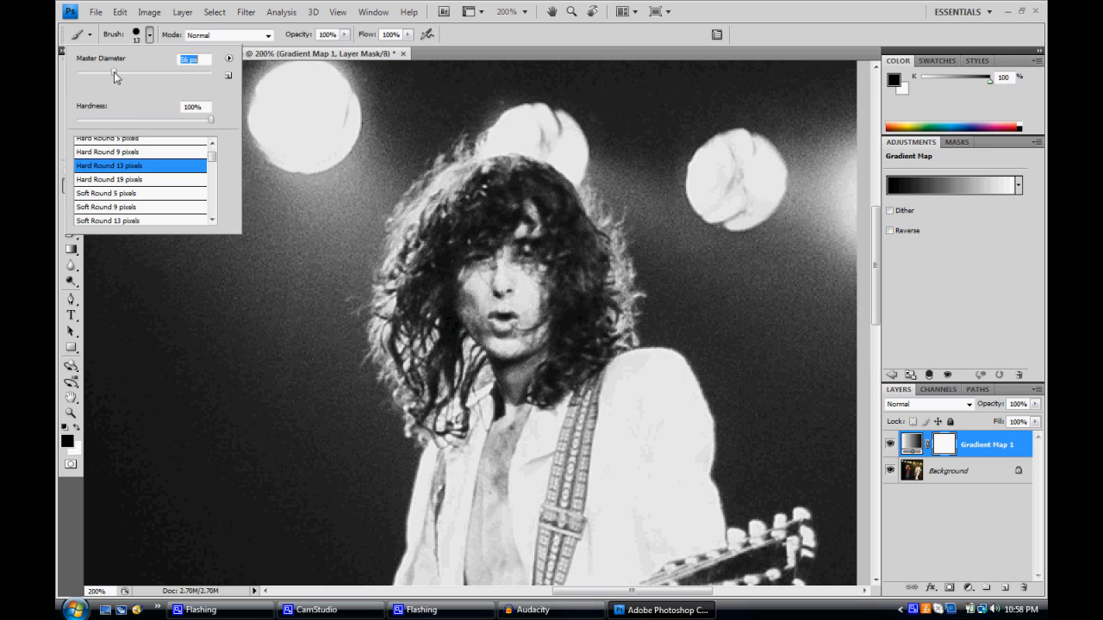
{"action": "left_click_drag", "start_coordinate": [116, 72], "coordinate": [108, 73]}
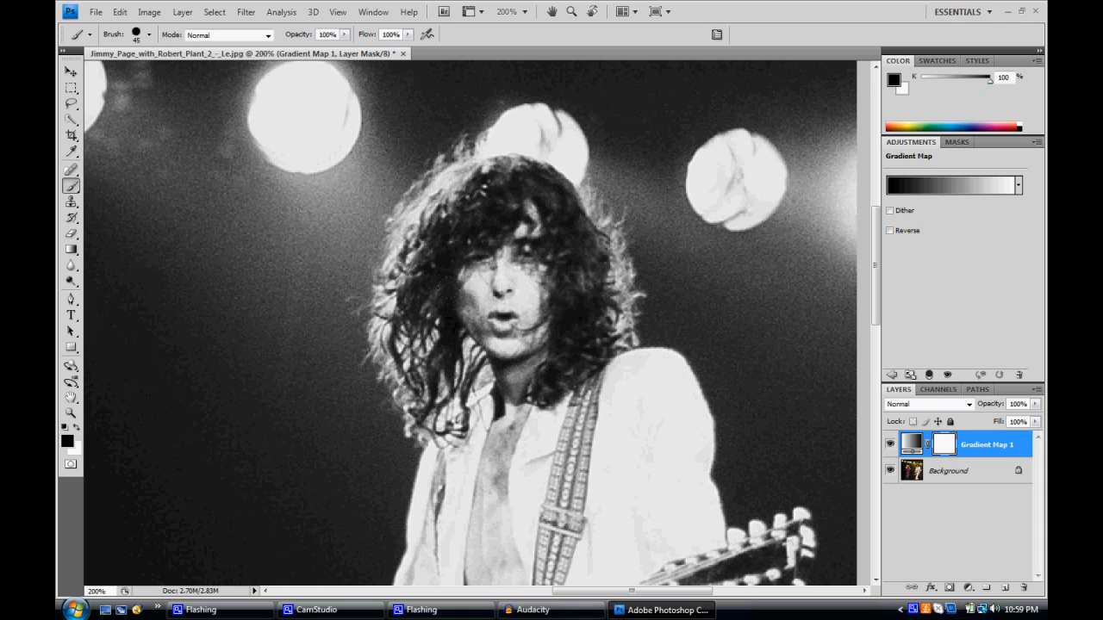
- Paint black on the Gradient Map mask over Jimmy Page's hair and face
{"action": "left_click_drag", "start_coordinate": [491, 241], "coordinate": [491, 336]}
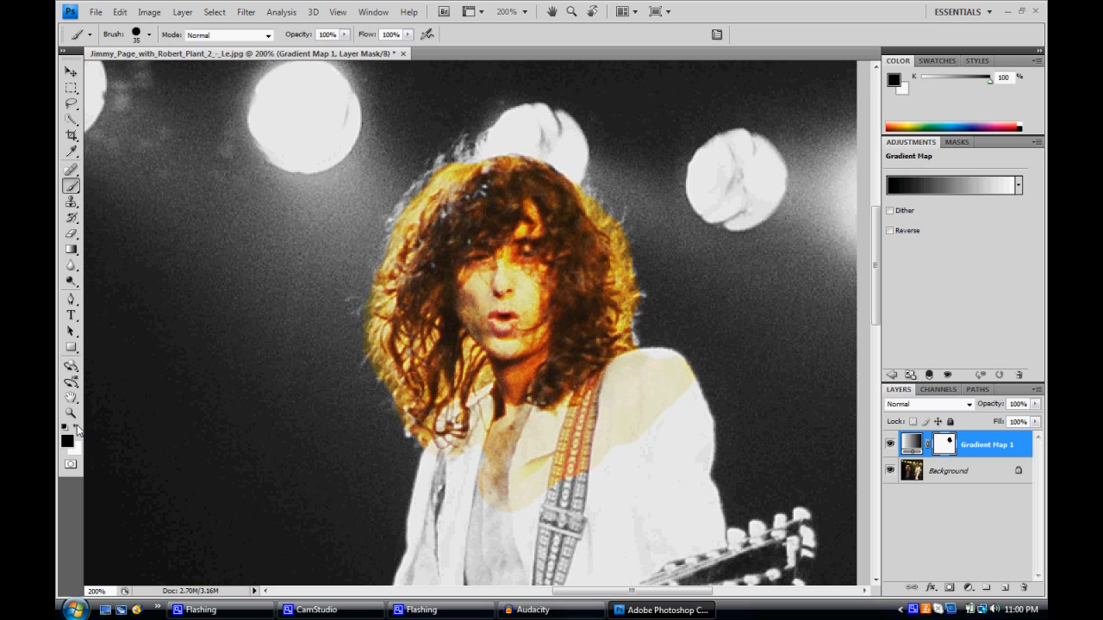
{"action": "mouse_move", "coordinate": [468, 163]}
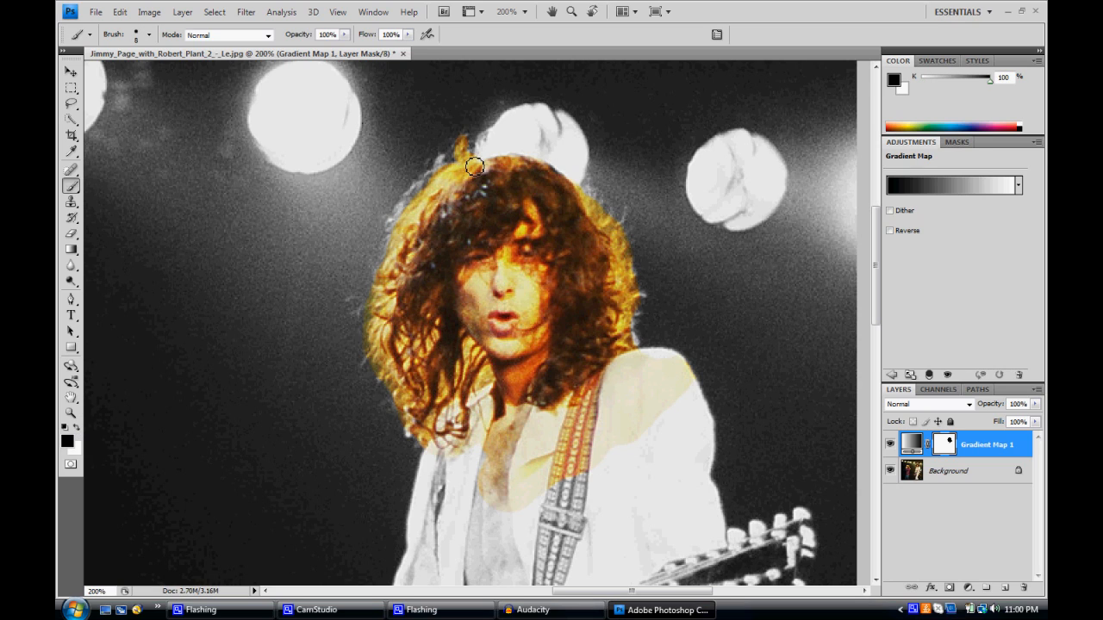
{"action": "mouse_move", "coordinate": [421, 190]}
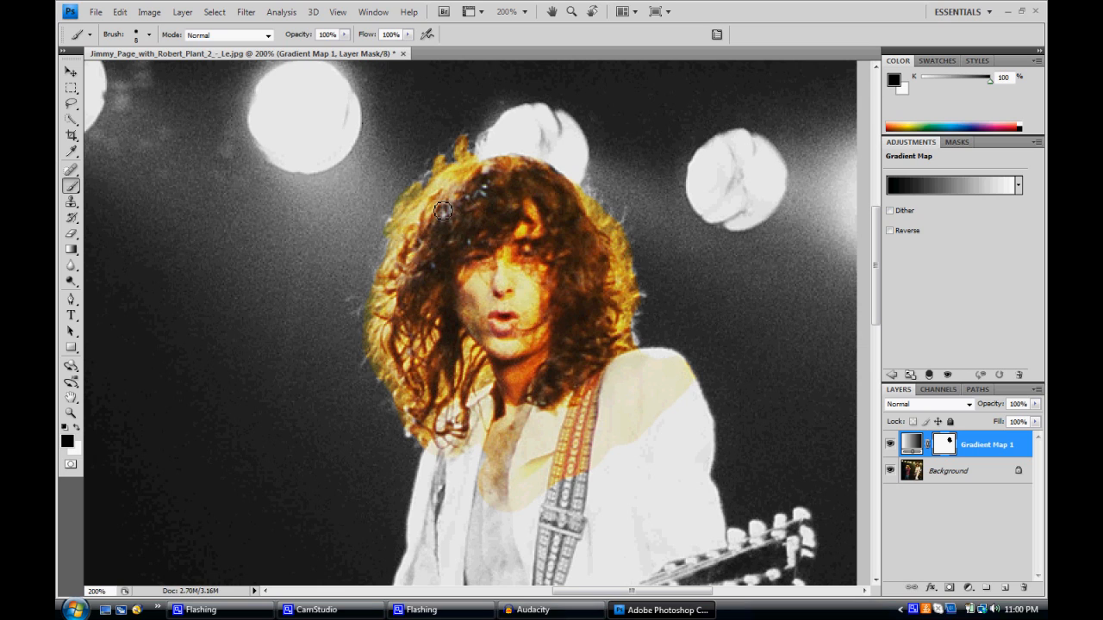
{"action": "mouse_move", "coordinate": [591, 204]}
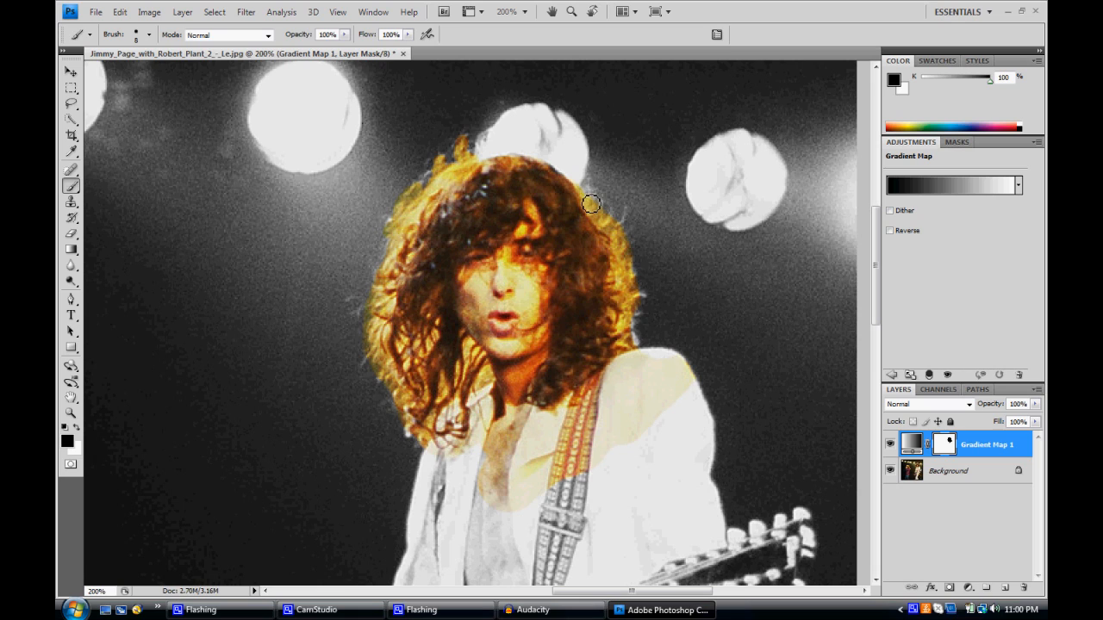
{"action": "mouse_move", "coordinate": [633, 330]}
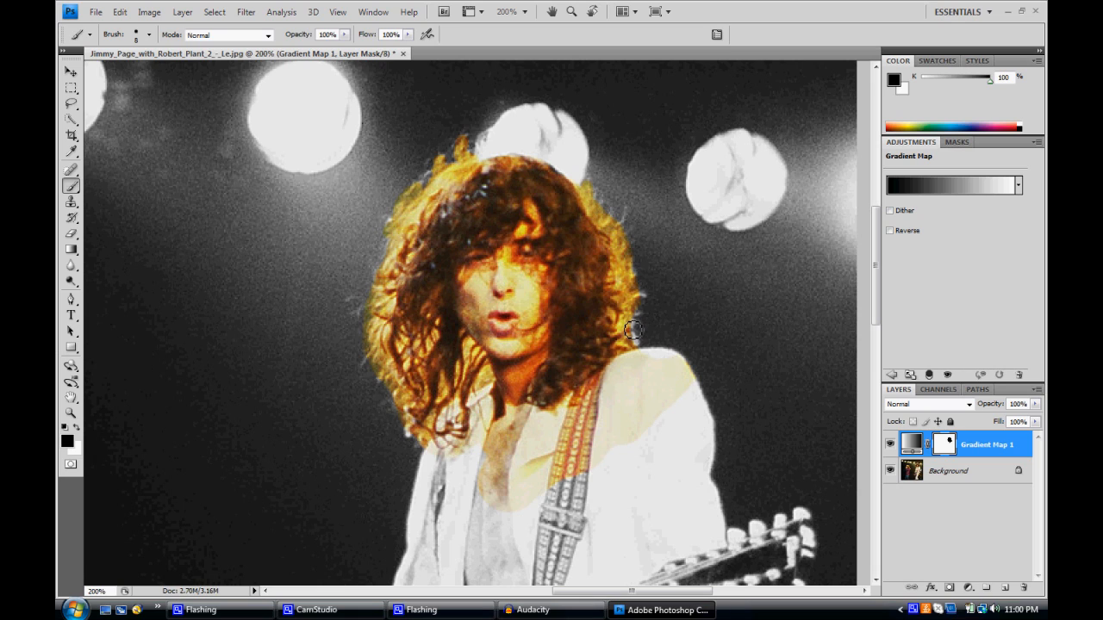
{"action": "mouse_move", "coordinate": [575, 334]}
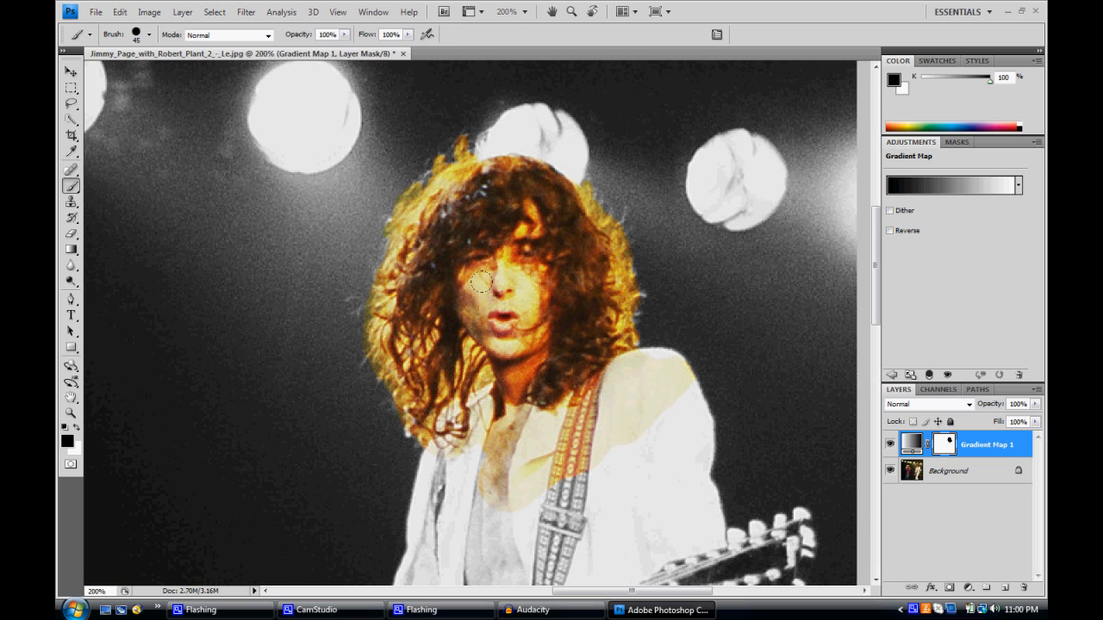
- Paint the mask over the jacket, strap and red double-neck guitar to restore colour
{"action": "scroll", "scroll_direction": "down", "scroll_amount": 3}
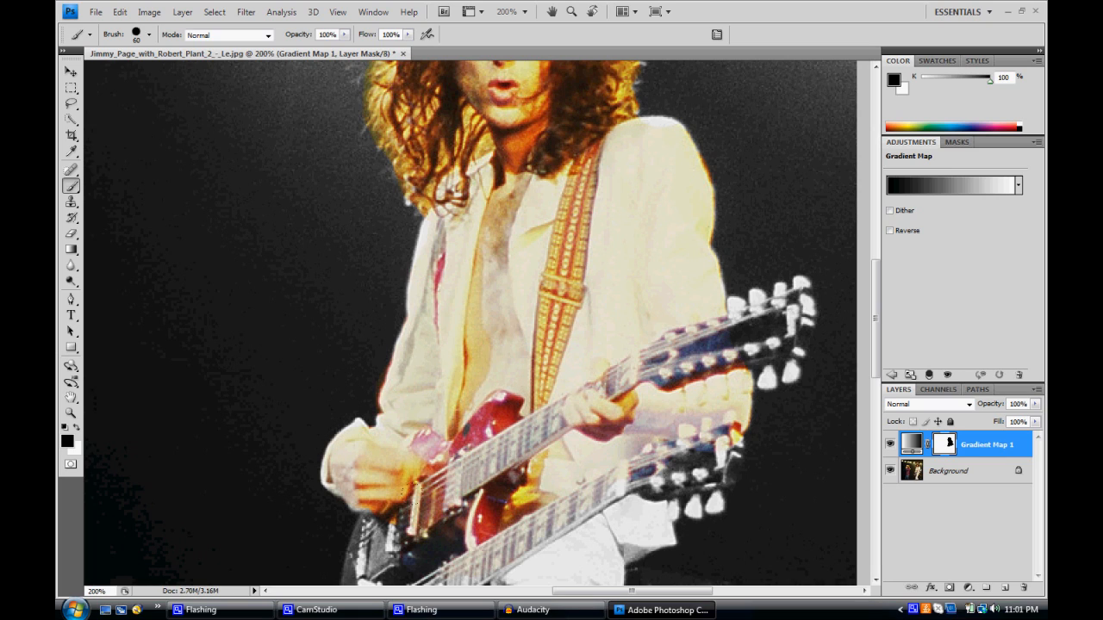
{"action": "scroll", "scroll_direction": "down", "scroll_amount": 3}
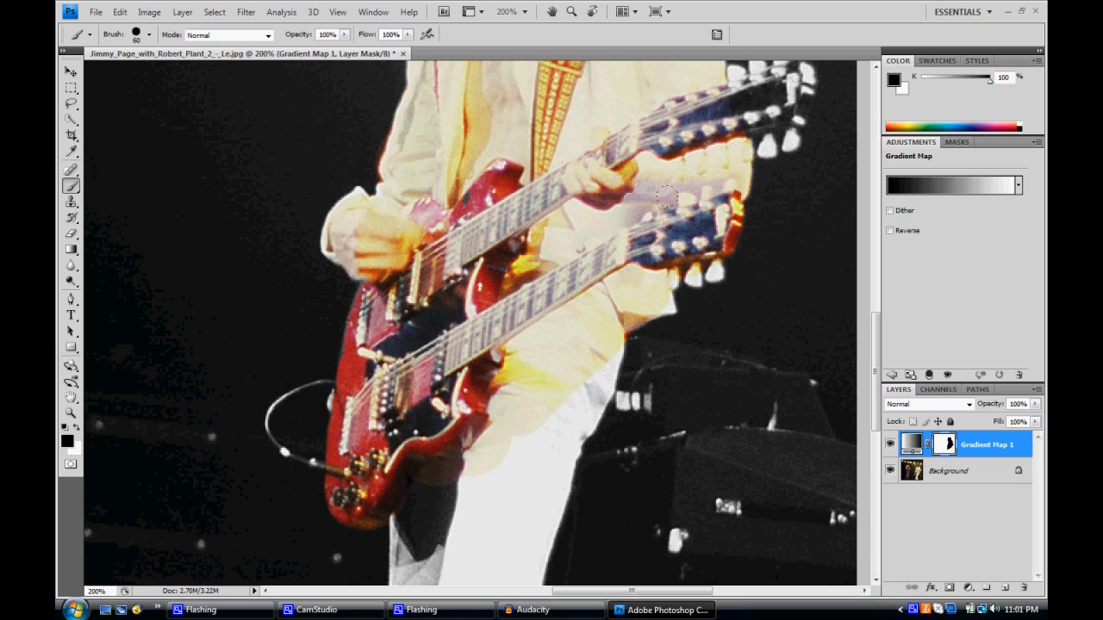
- Paint colour back around the guitar headstocks and over Jimmy Page's trousers
{"action": "scroll", "scroll_direction": "down", "scroll_amount": 3}
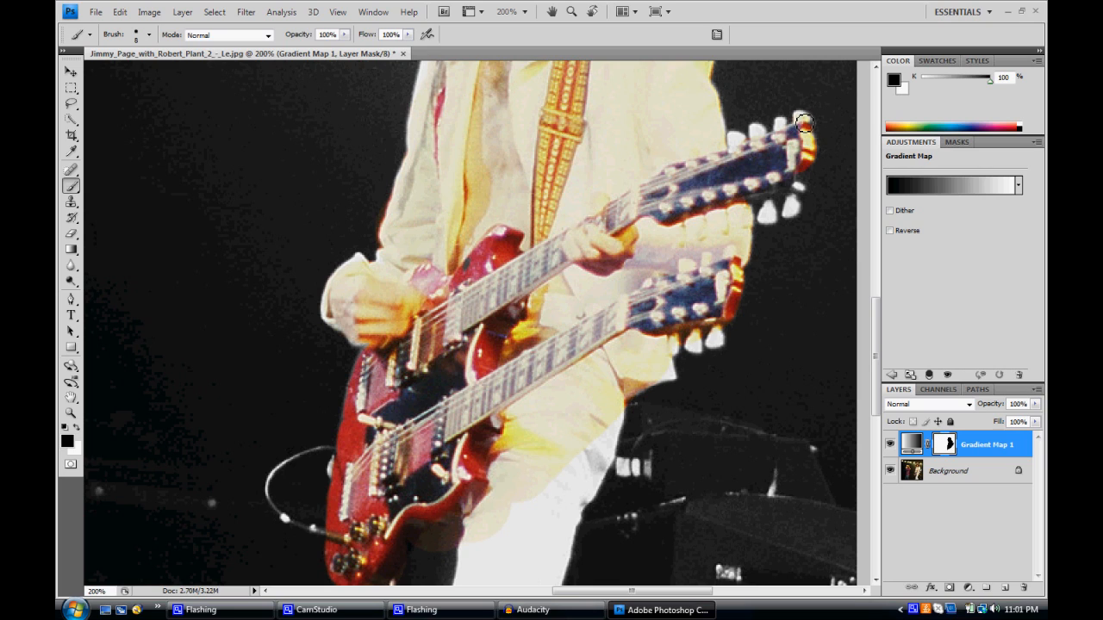
{"action": "mouse_move", "coordinate": [758, 136]}
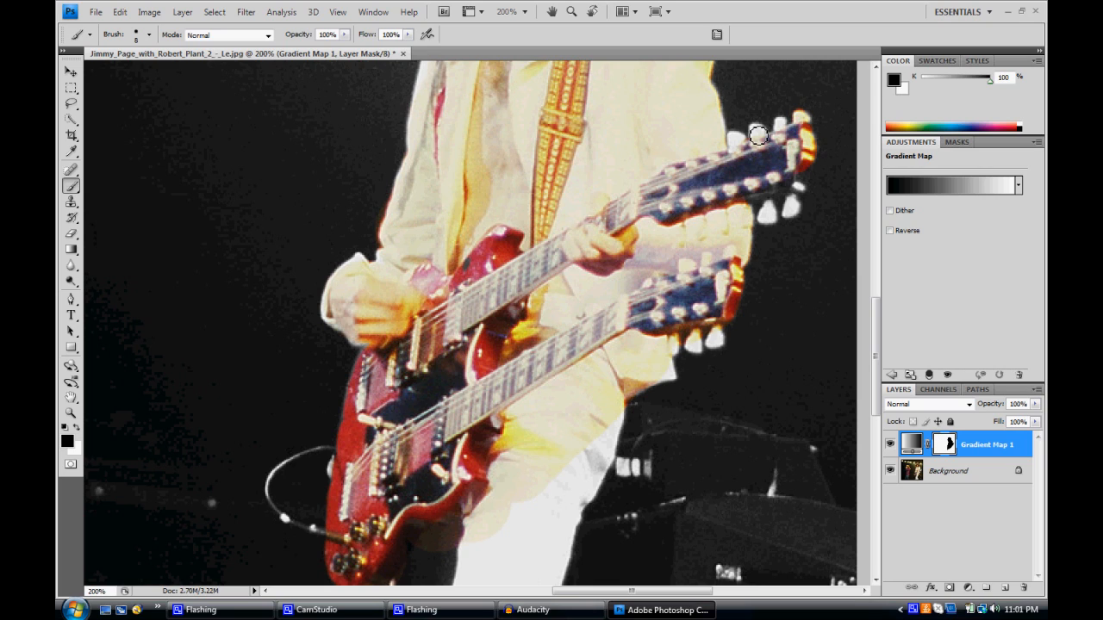
{"action": "mouse_move", "coordinate": [803, 119]}
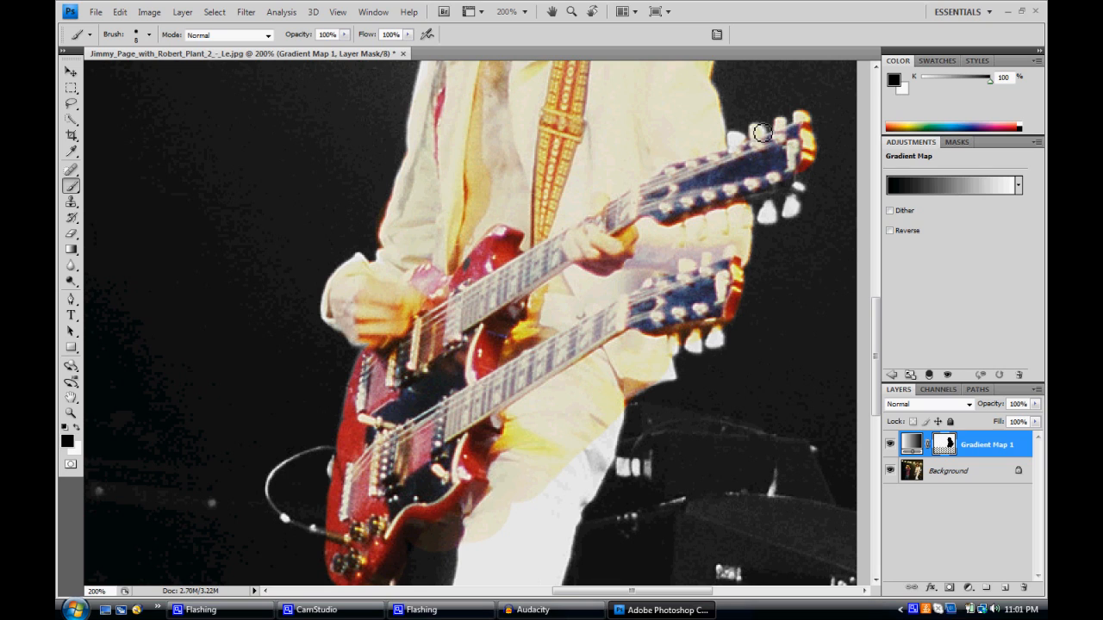
{"action": "mouse_move", "coordinate": [736, 145]}
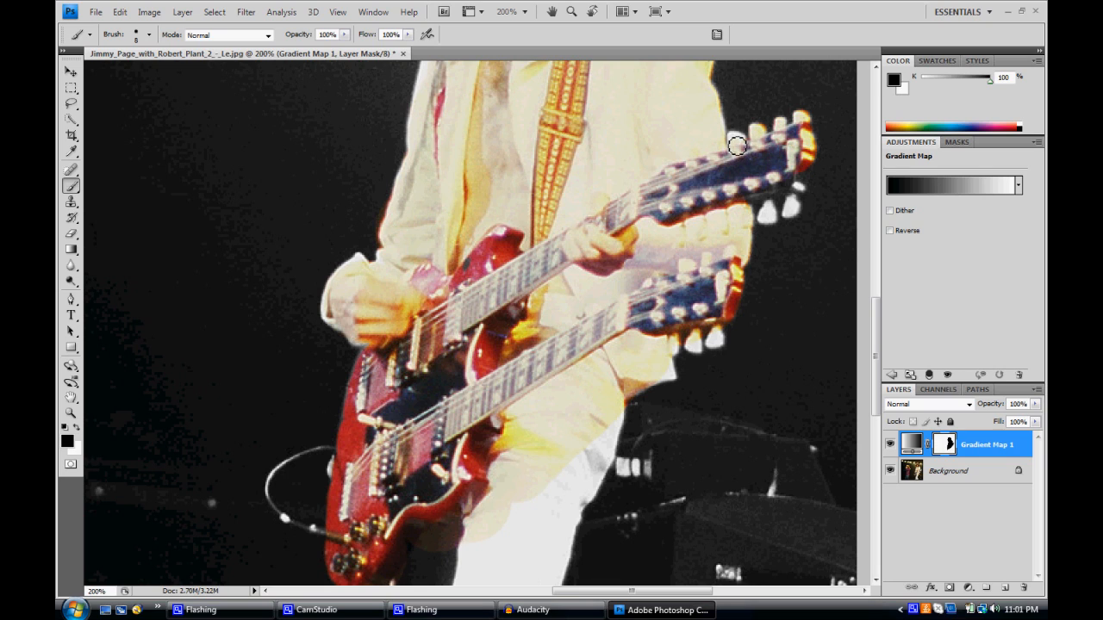
{"action": "mouse_move", "coordinate": [769, 218]}
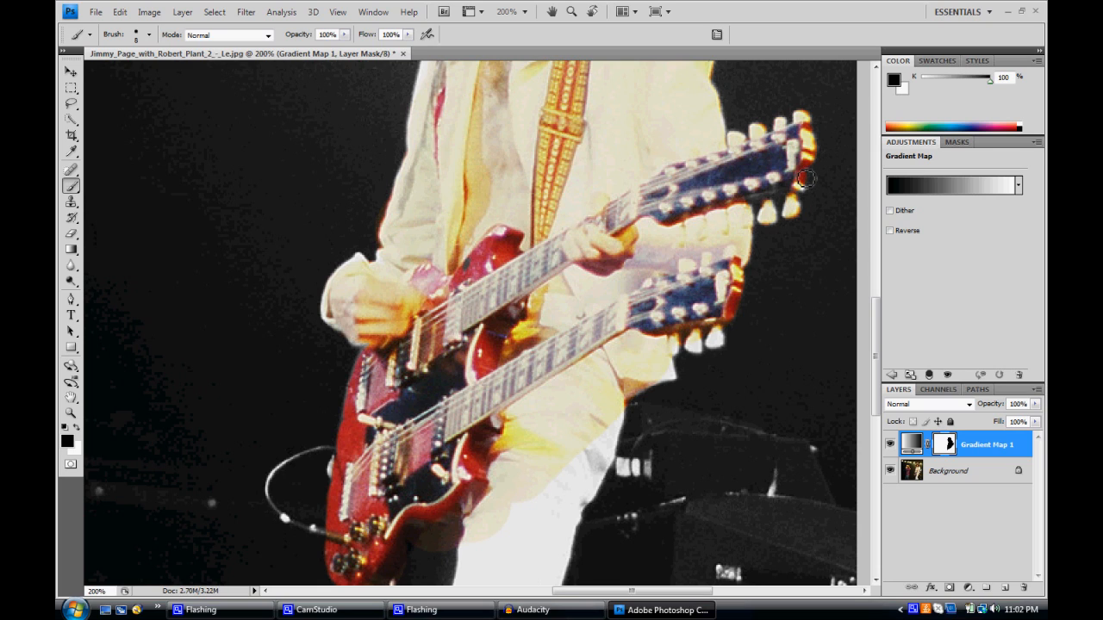
{"action": "mouse_move", "coordinate": [673, 306]}
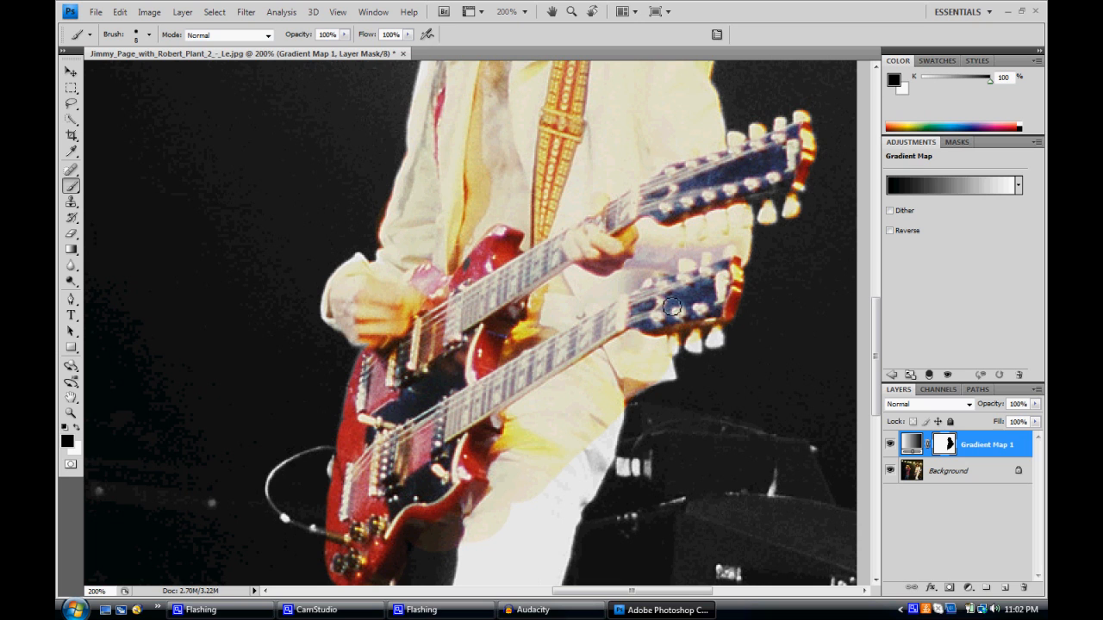
{"action": "scroll", "scroll_direction": "down", "scroll_amount": 3}
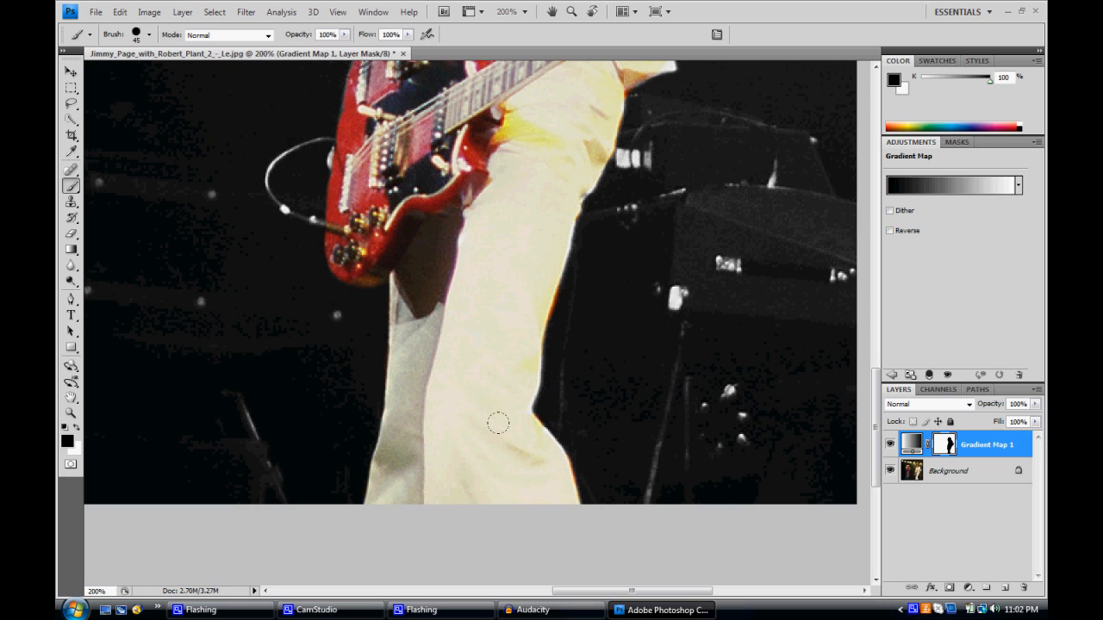
- Review the coloured figure, then choose a smaller zoom level showing the whole photo
{"action": "scroll", "scroll_direction": "up", "scroll_amount": 3}
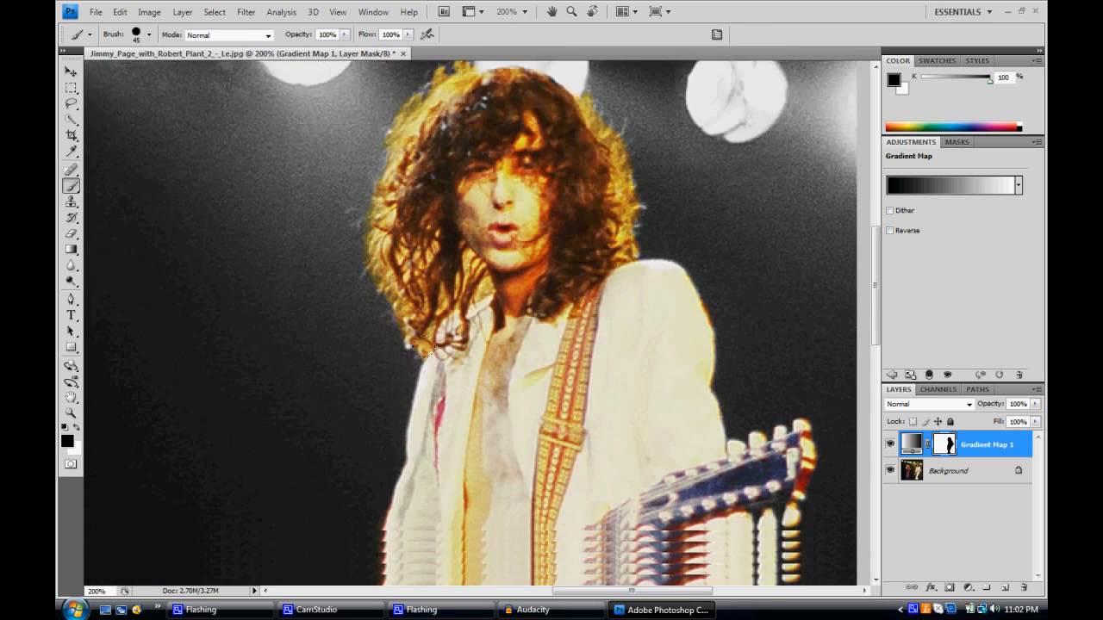
{"action": "scroll", "scroll_direction": "down", "scroll_amount": 3}
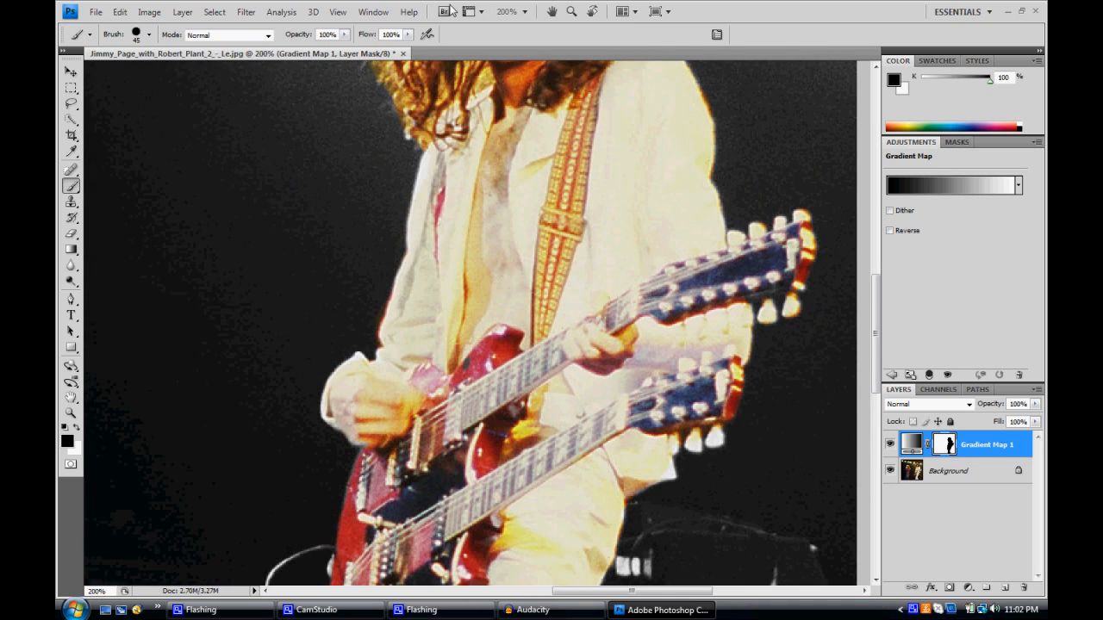
{"action": "left_click", "coordinate": [524, 11]}
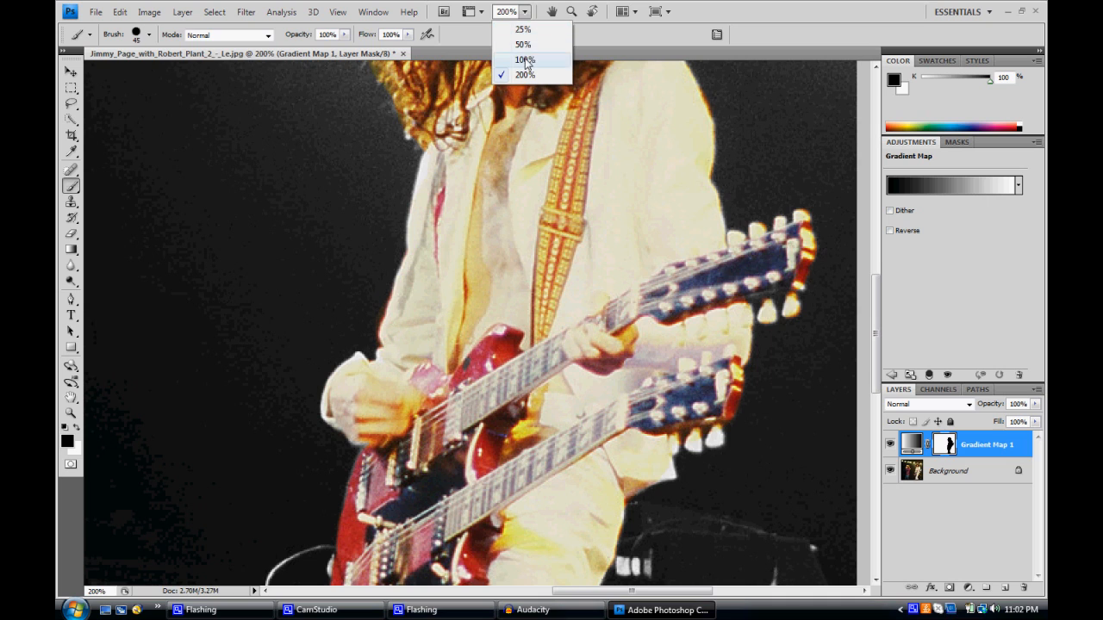
{"action": "left_click", "coordinate": [525, 59]}
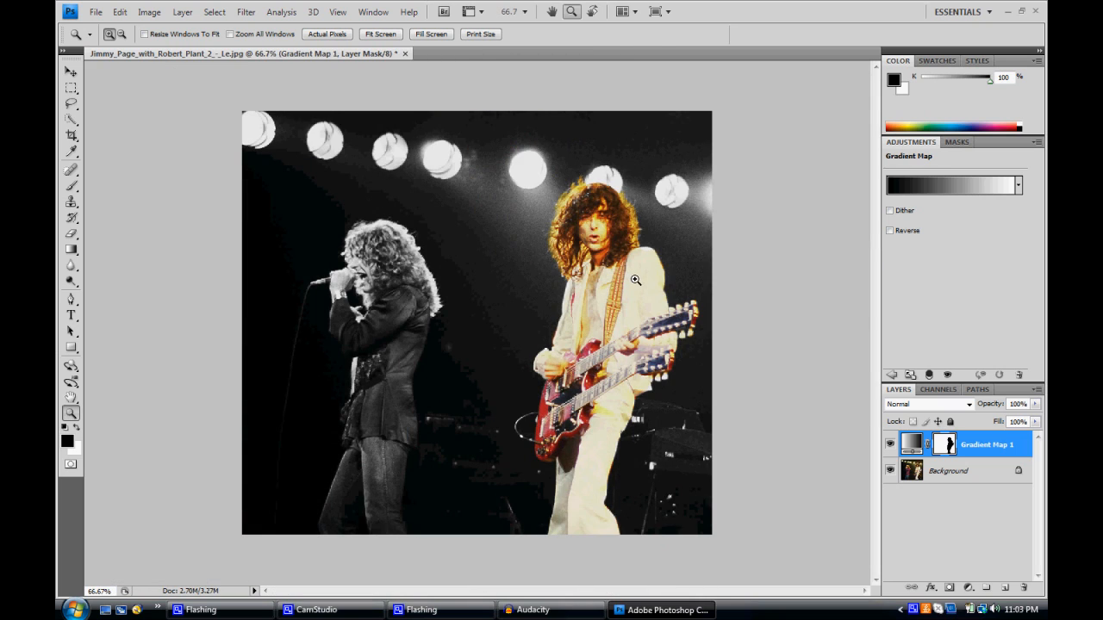
{"action": "mouse_move", "coordinate": [614, 399]}
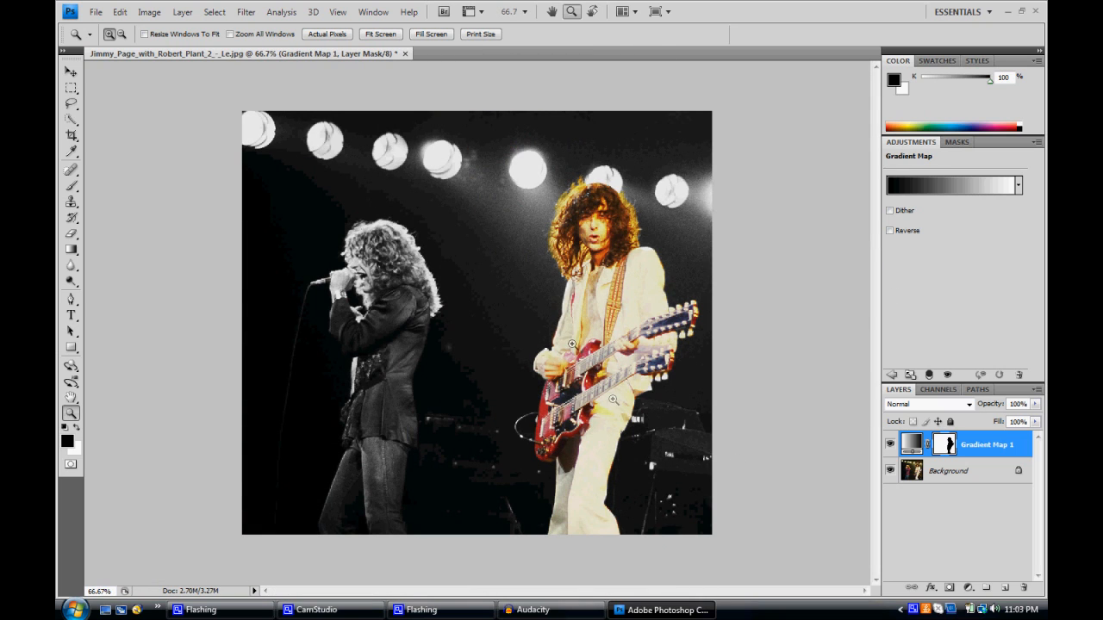
{"action": "left_click", "coordinate": [890, 444]}
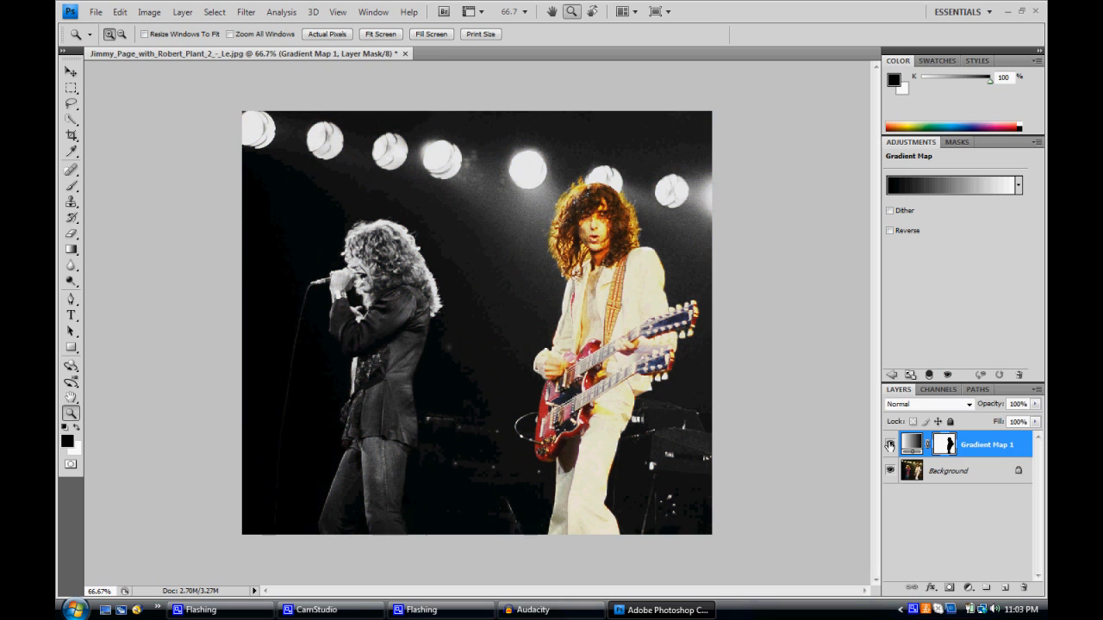
{"action": "left_click", "coordinate": [890, 445]}
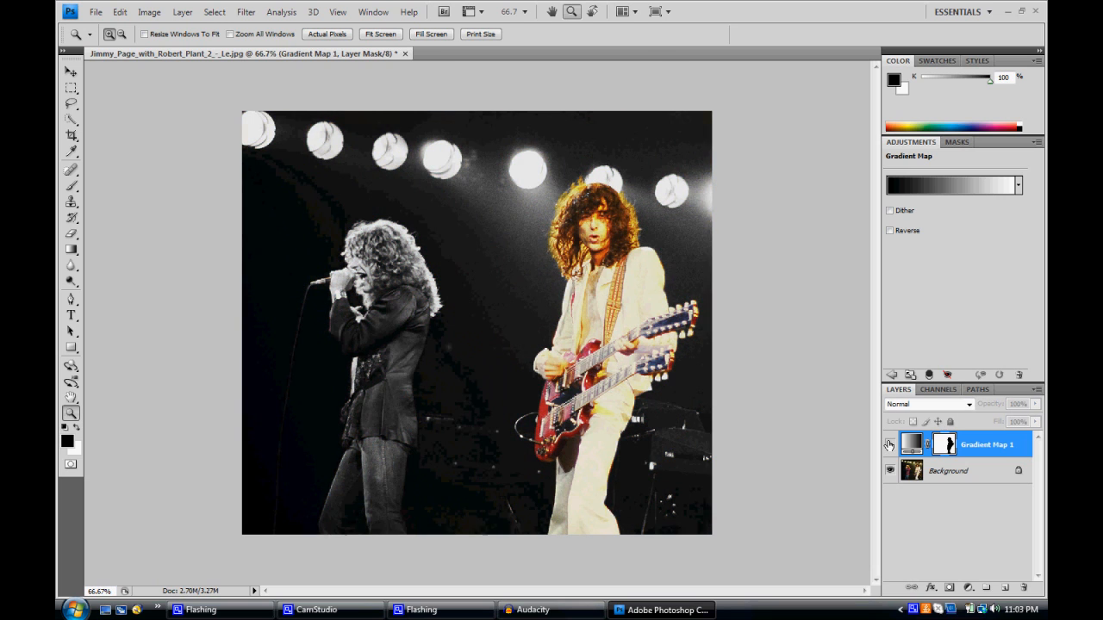
{"action": "left_click", "coordinate": [890, 445]}
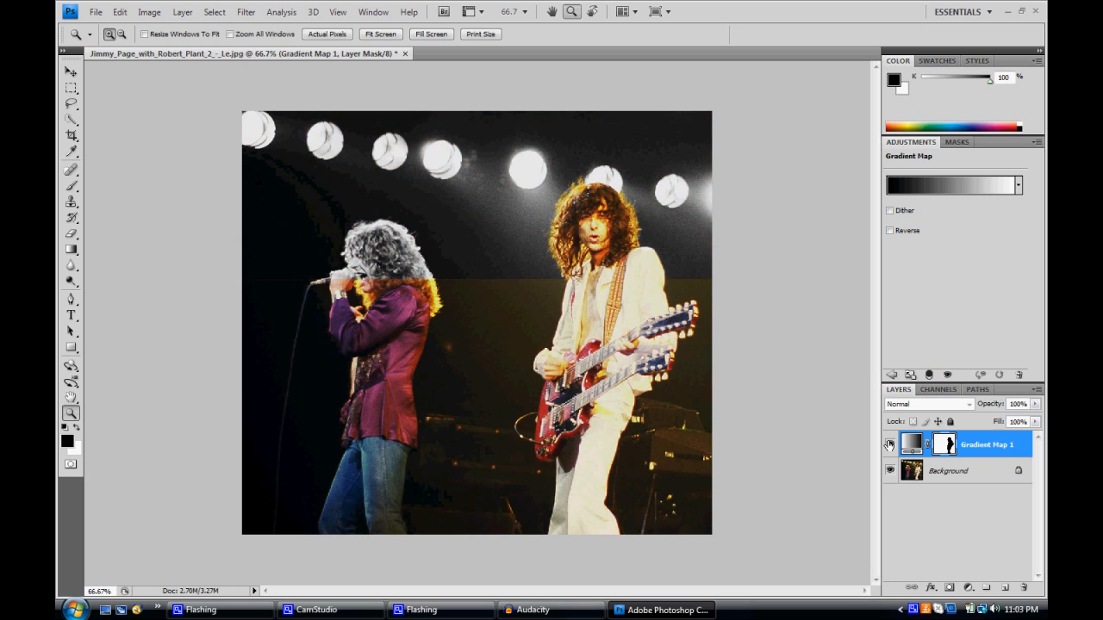
{"action": "left_click", "coordinate": [890, 445]}
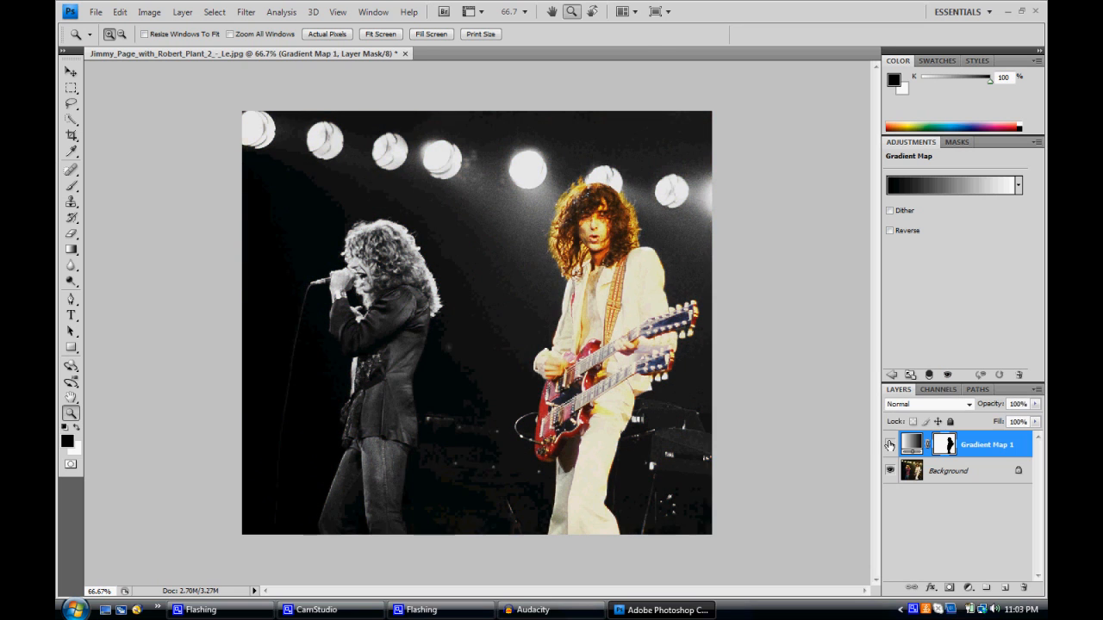
{"action": "left_click", "coordinate": [890, 445]}
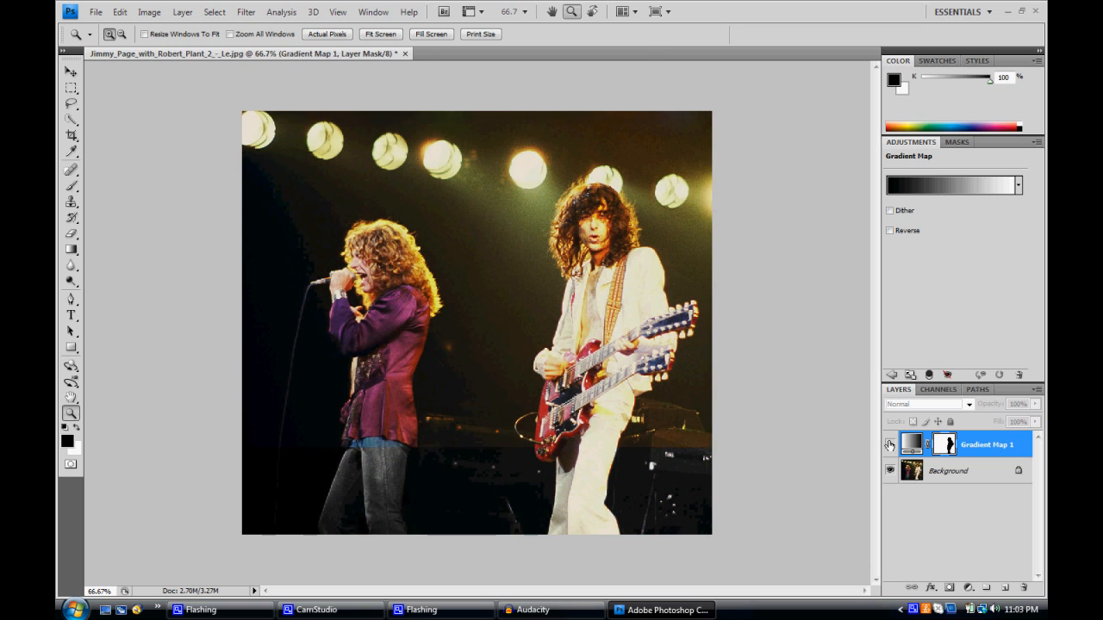
{"action": "left_click", "coordinate": [890, 445]}
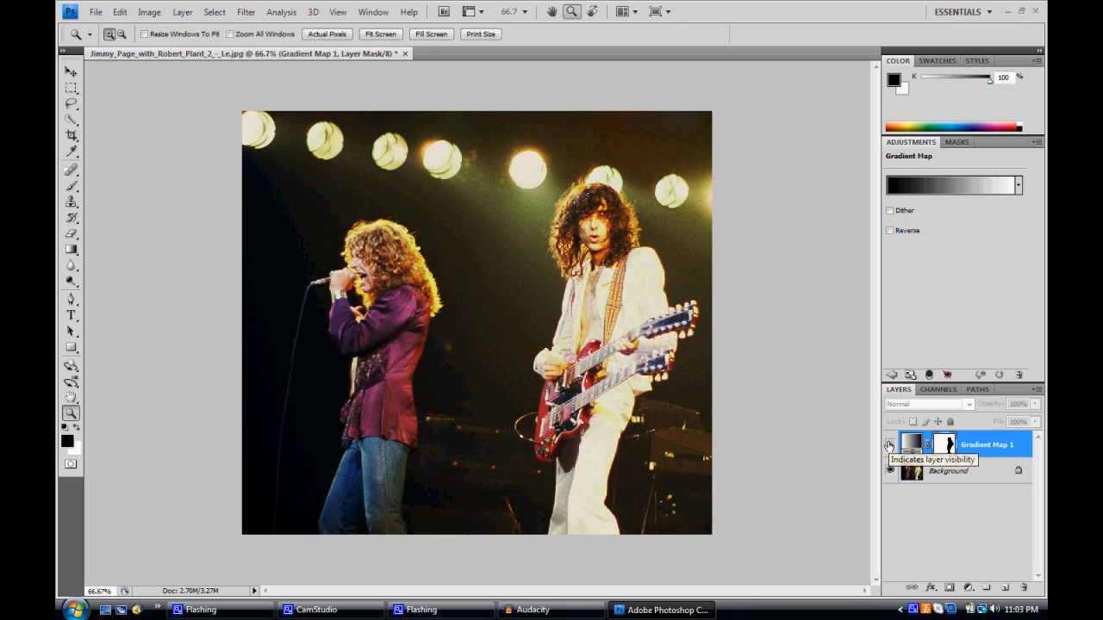
{"action": "left_click", "coordinate": [890, 444]}
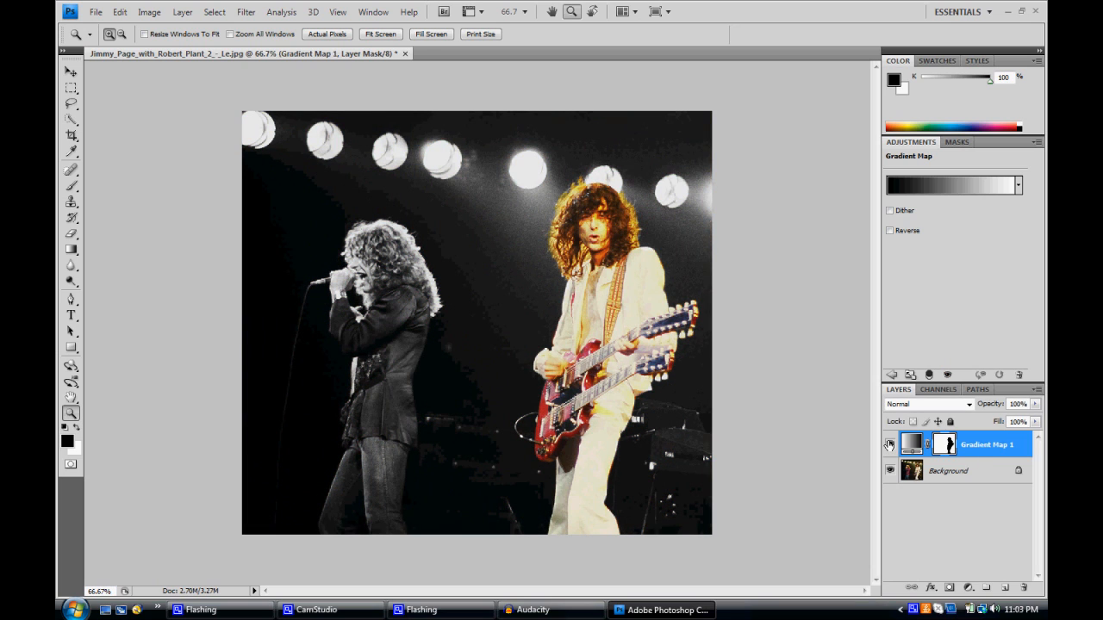
{"action": "left_click", "coordinate": [891, 444]}
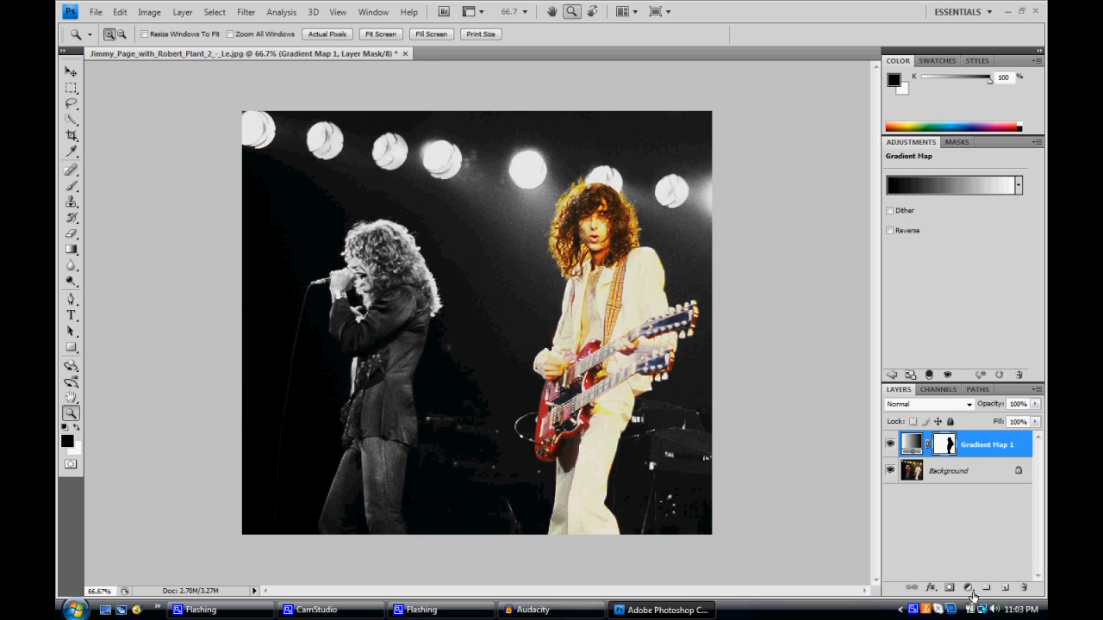
{"action": "mouse_move", "coordinate": [968, 588]}
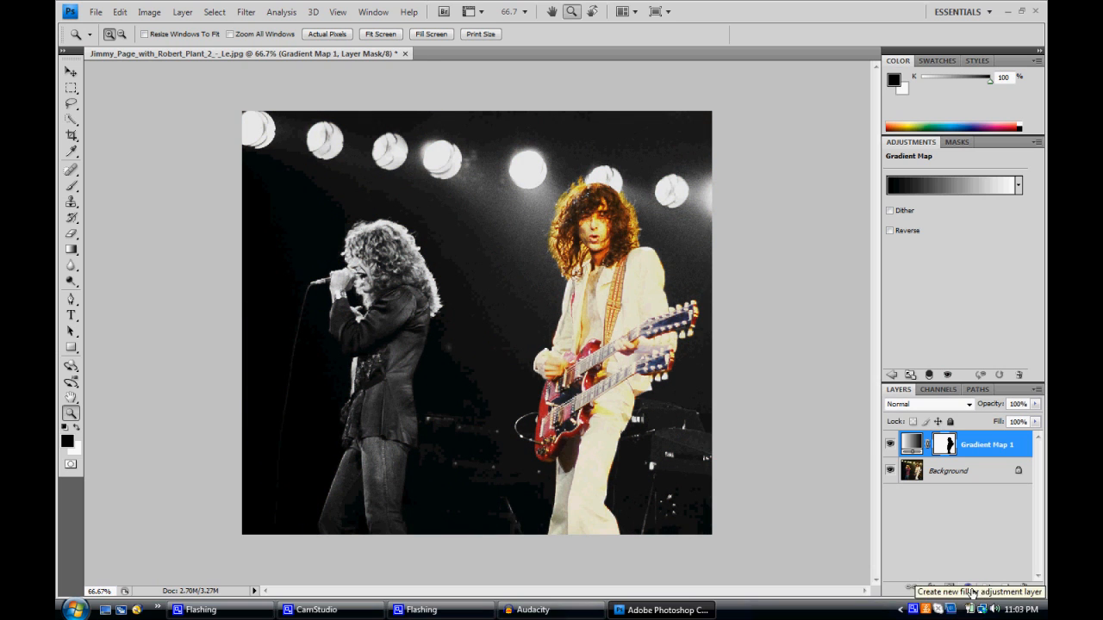
- Add an Invert adjustment layer, then delete it to keep the Gradient Map look
{"action": "left_click", "coordinate": [975, 591]}
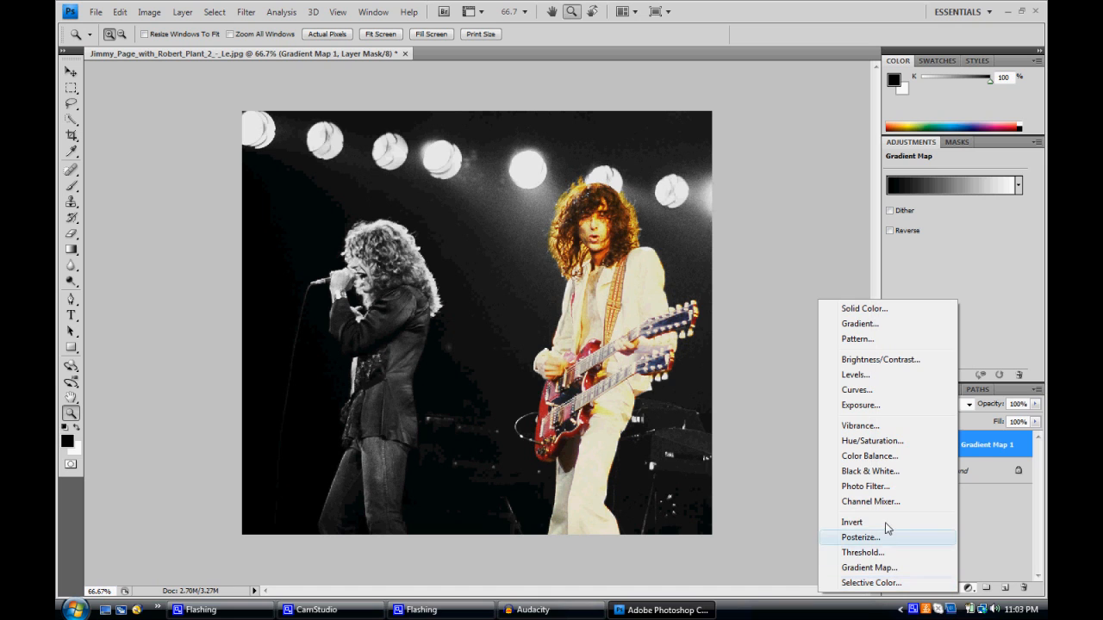
{"action": "left_click", "coordinate": [852, 522]}
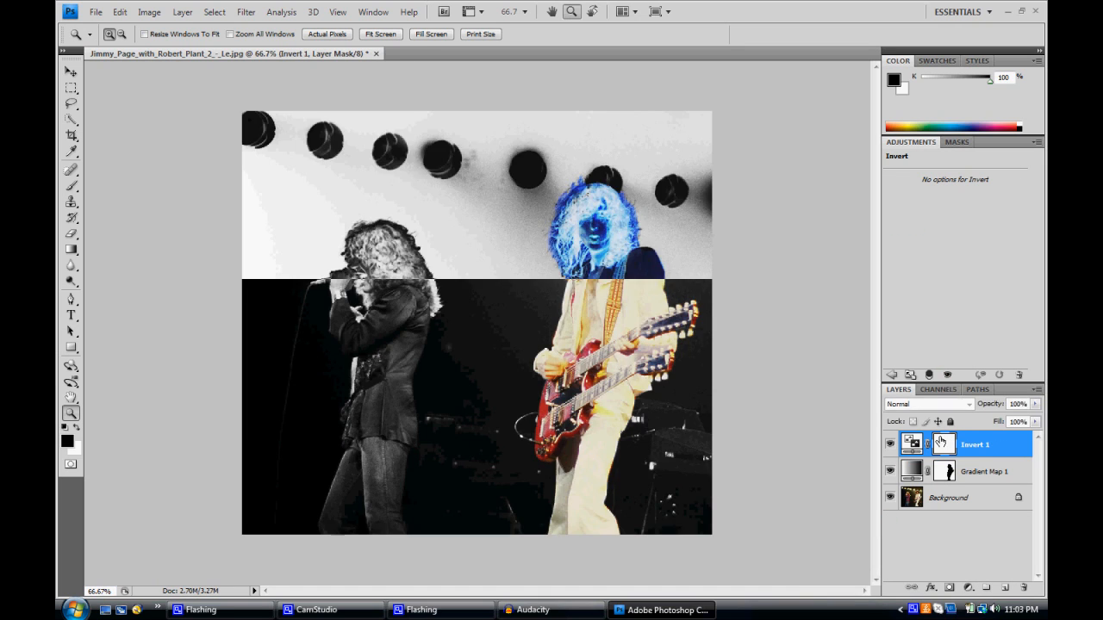
{"action": "right_click", "coordinate": [974, 444]}
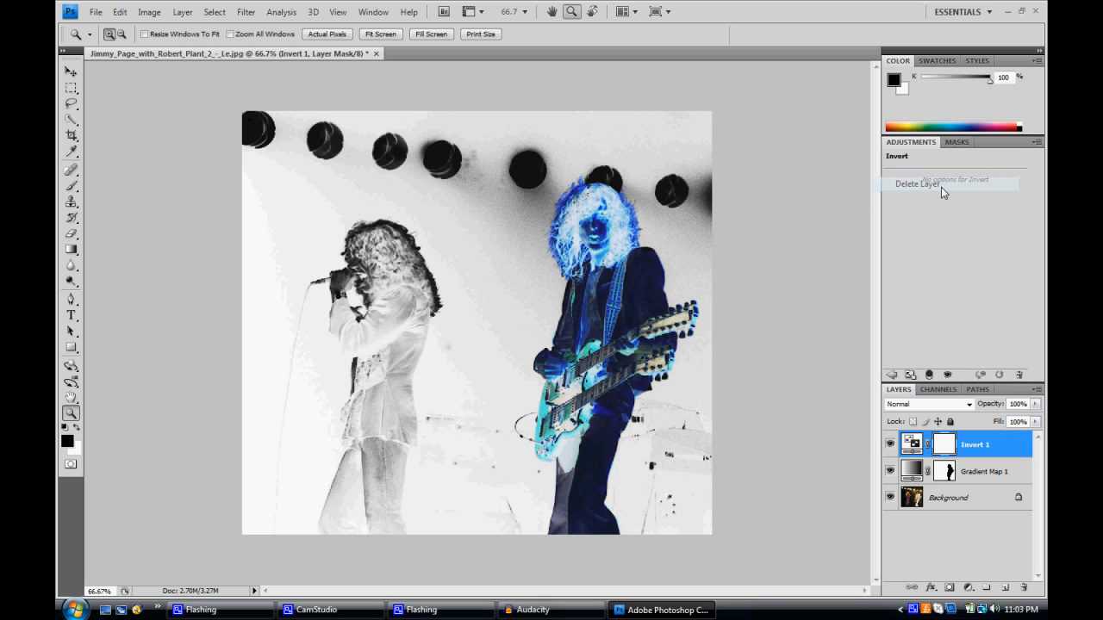
{"action": "left_click", "coordinate": [918, 184]}
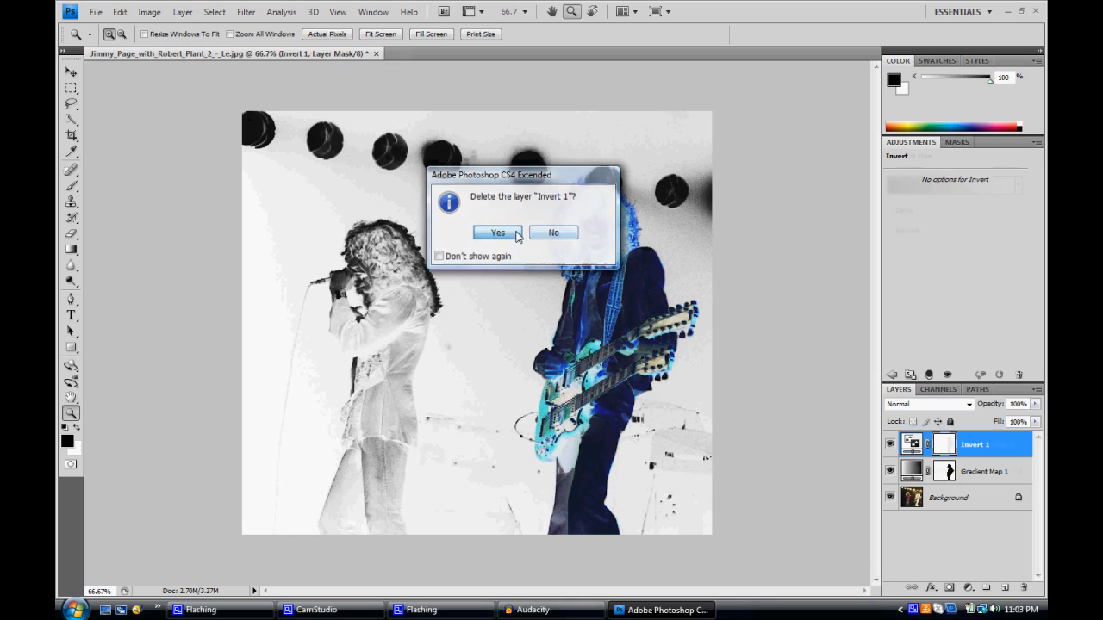
{"action": "left_click", "coordinate": [497, 233]}
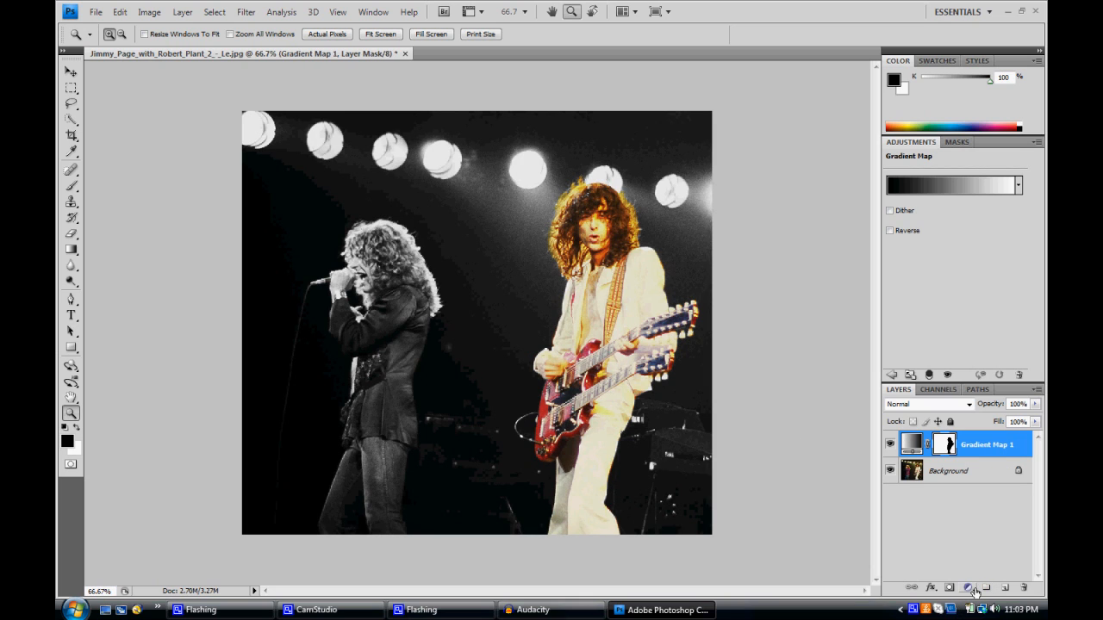
{"action": "left_click", "coordinate": [969, 587]}
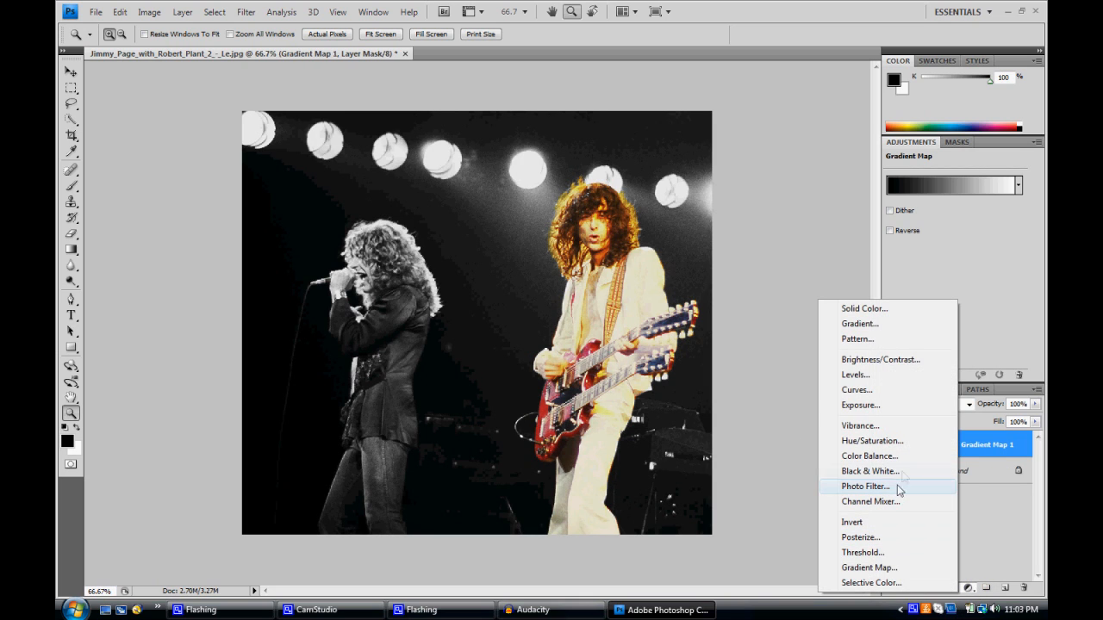
{"action": "mouse_move", "coordinate": [869, 456]}
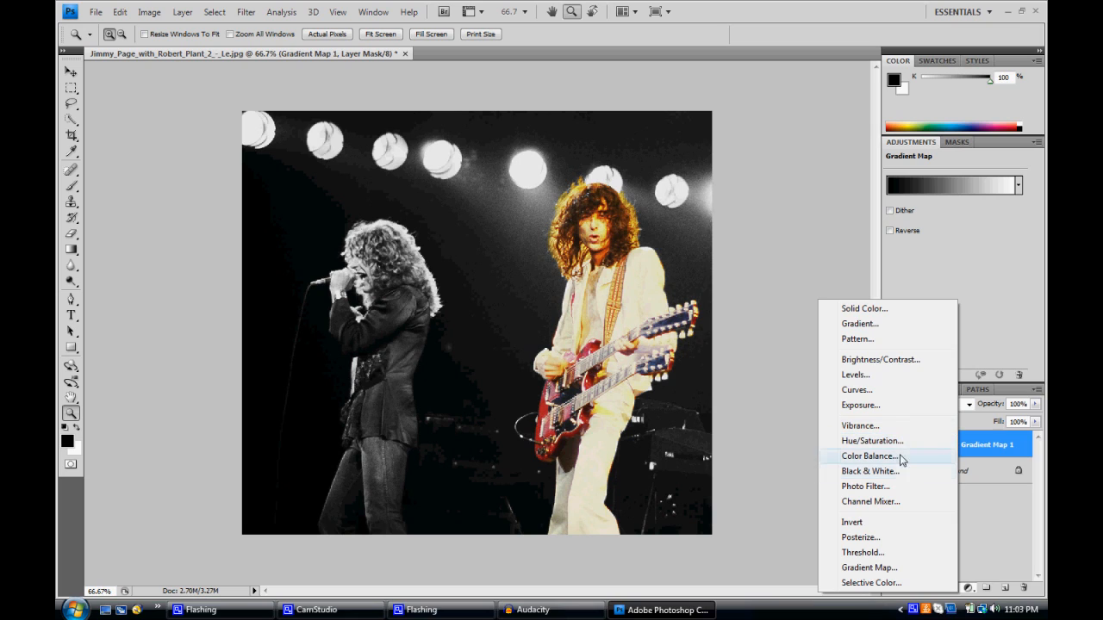
{"action": "mouse_move", "coordinate": [887, 537]}
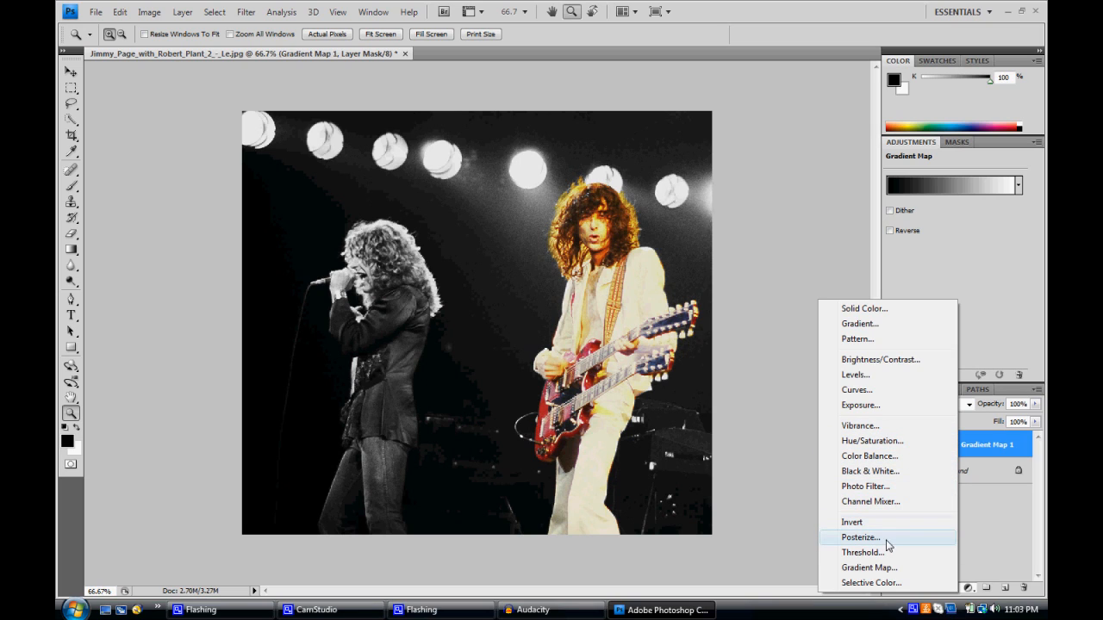
{"action": "mouse_move", "coordinate": [871, 584]}
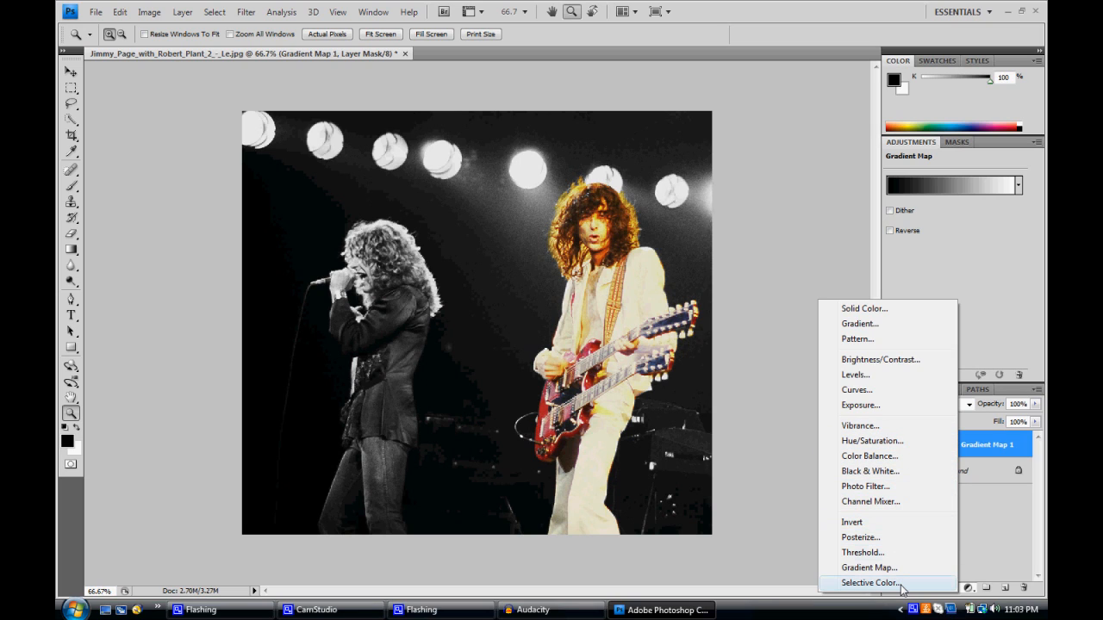
{"action": "mouse_move", "coordinate": [855, 375]}
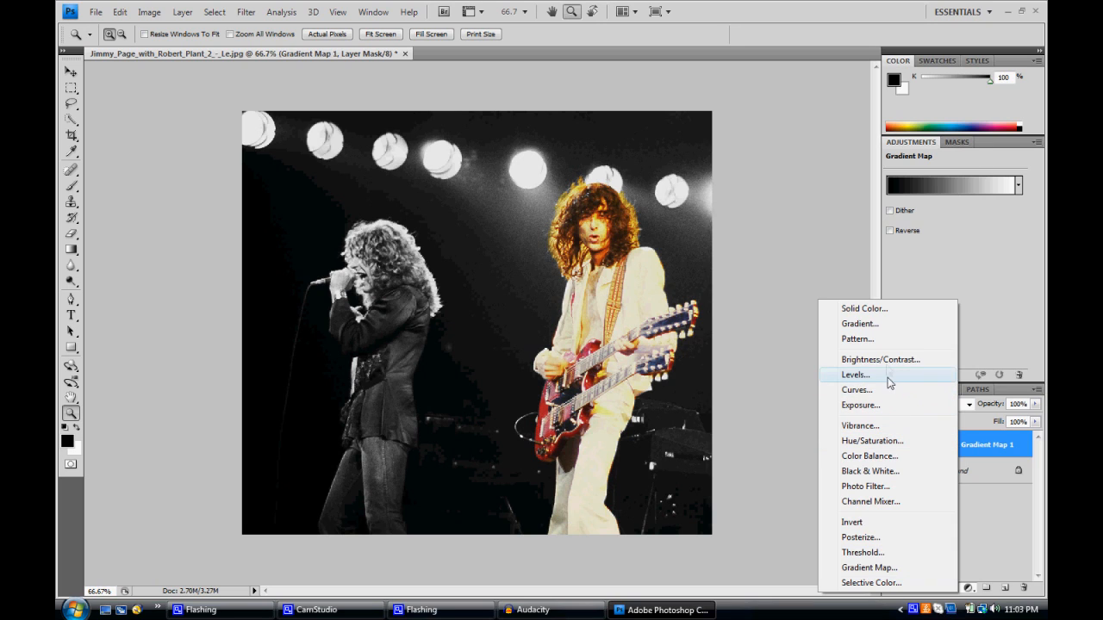
{"action": "mouse_move", "coordinate": [858, 339]}
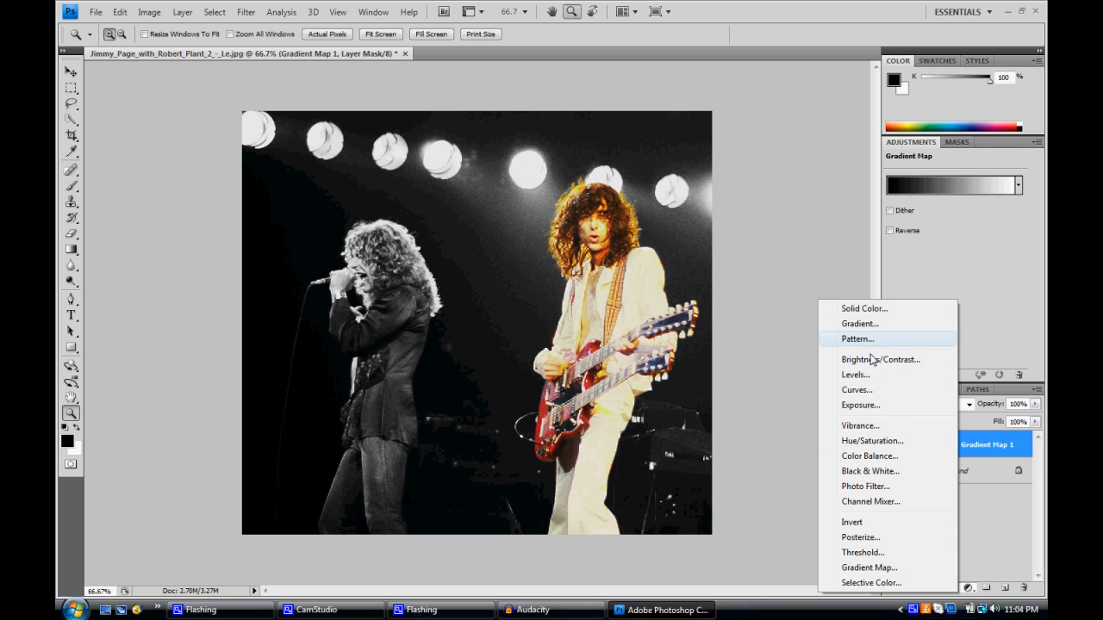
{"action": "mouse_move", "coordinate": [902, 472]}
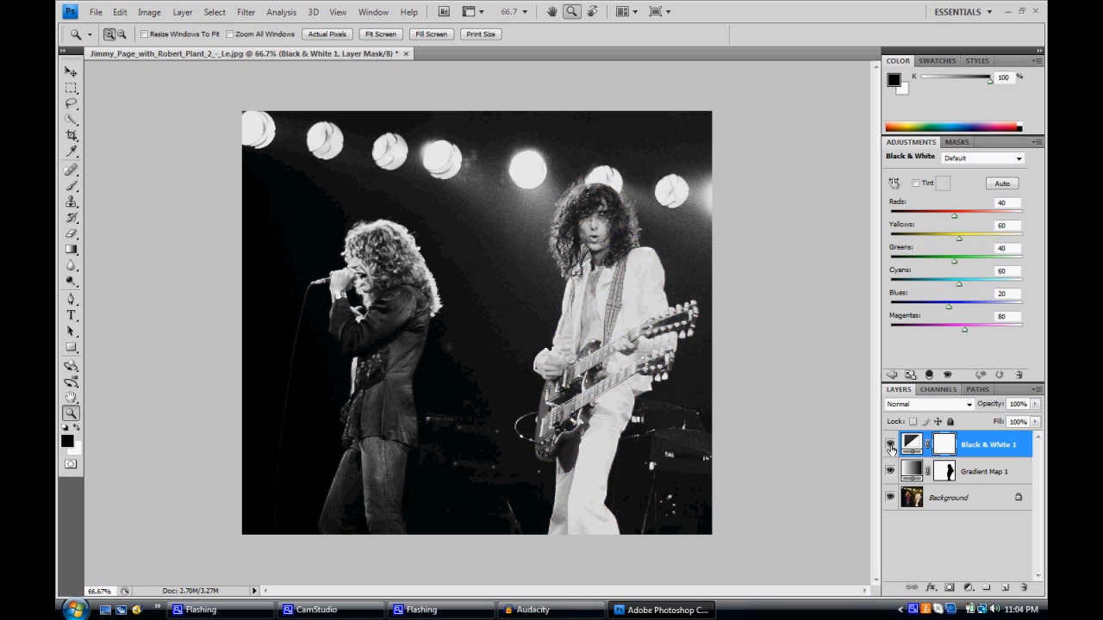
{"action": "left_click", "coordinate": [891, 444]}
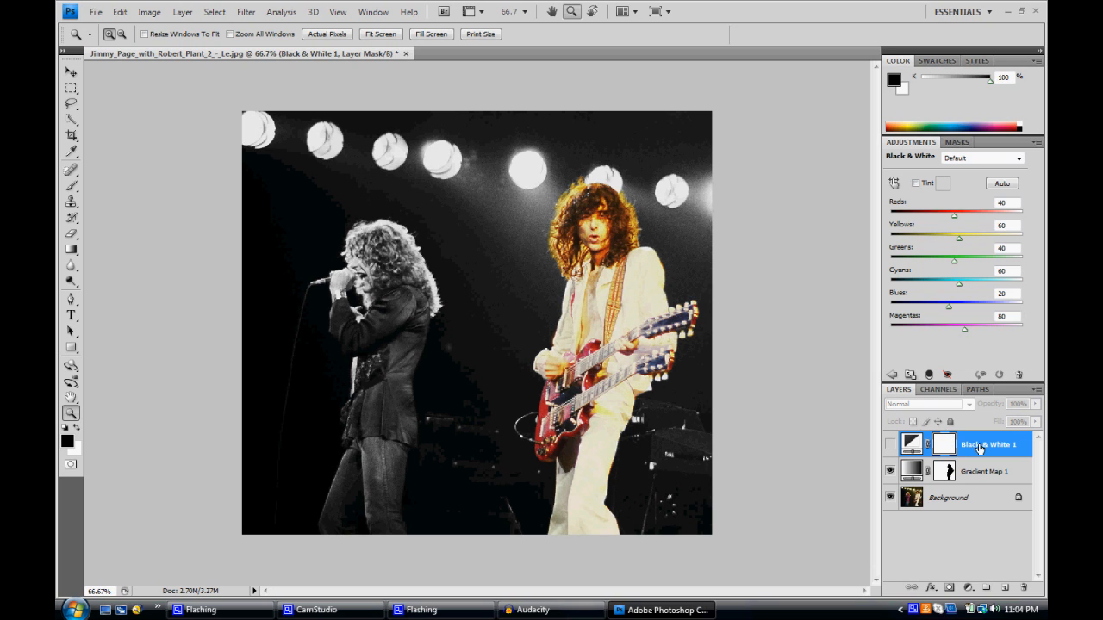
{"action": "right_click", "coordinate": [986, 443]}
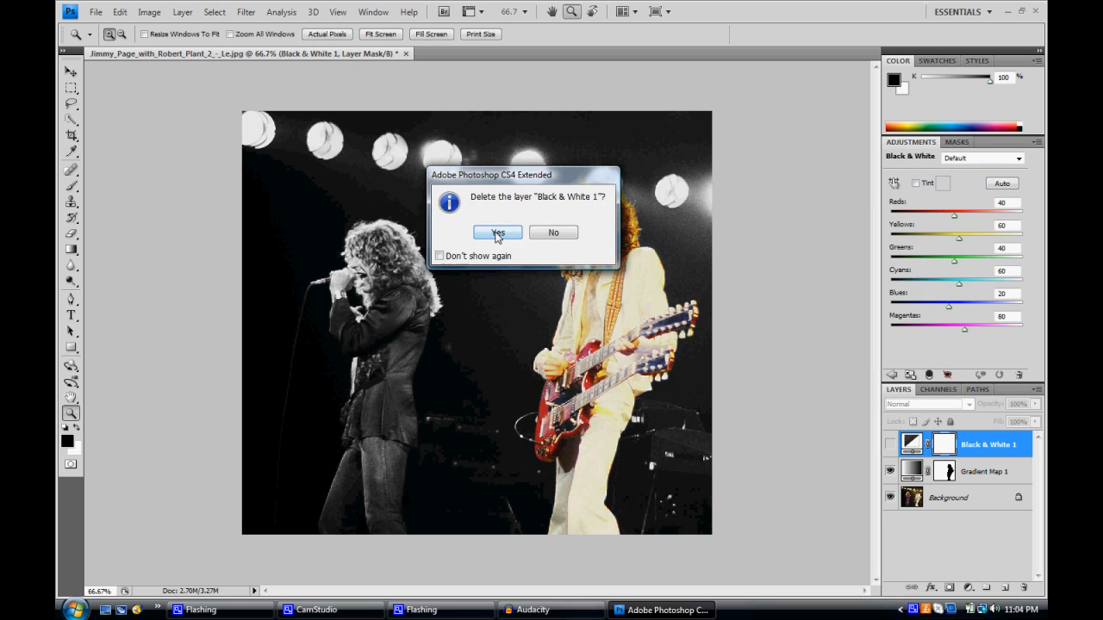
{"action": "left_click", "coordinate": [497, 233]}
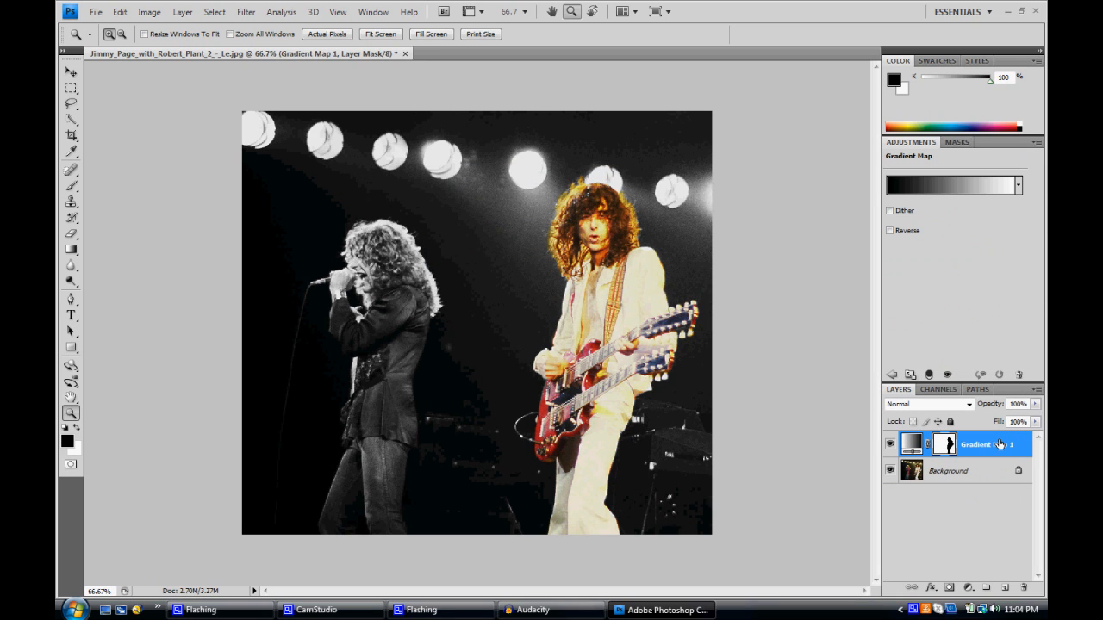
- Enable Dither on the Gradient Map adjustment and return to its settings
{"action": "right_click", "coordinate": [983, 444]}
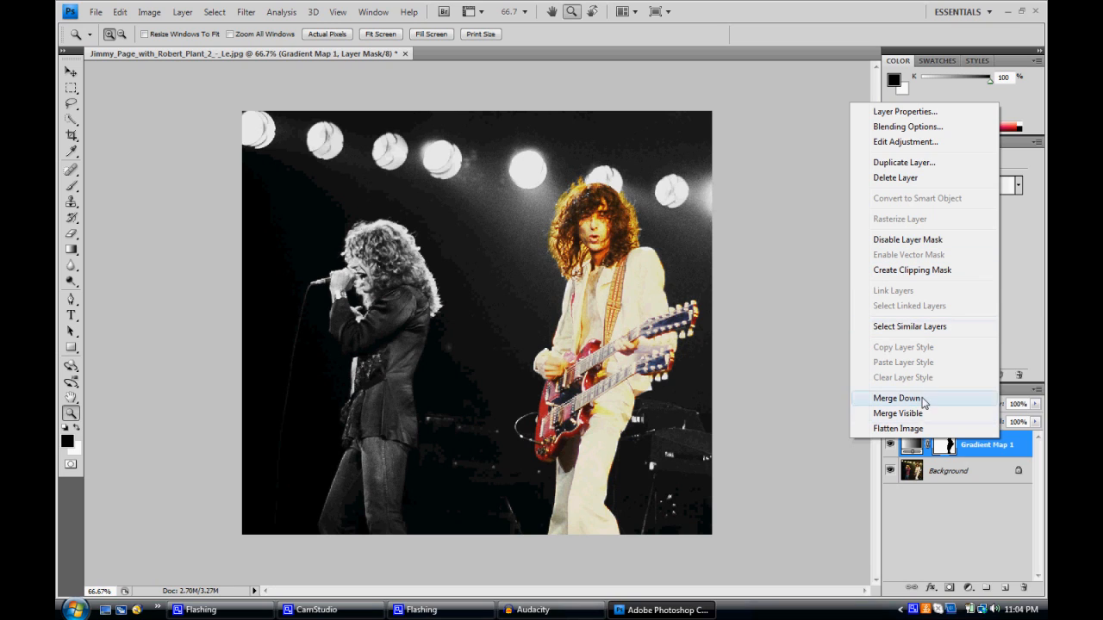
{"action": "mouse_move", "coordinate": [924, 127]}
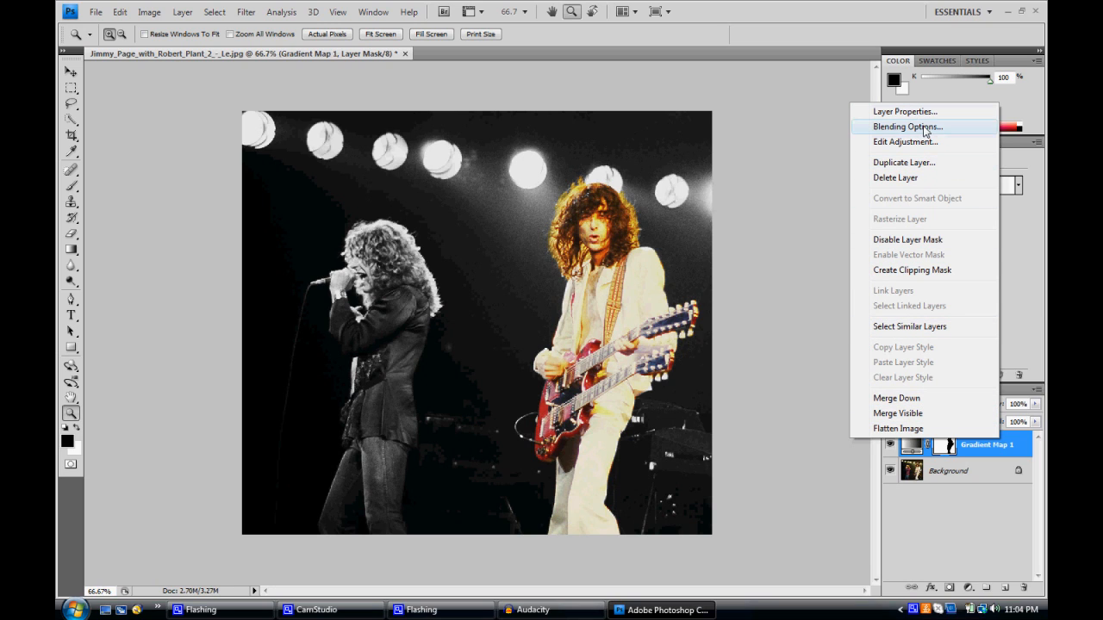
{"action": "mouse_move", "coordinate": [1021, 446]}
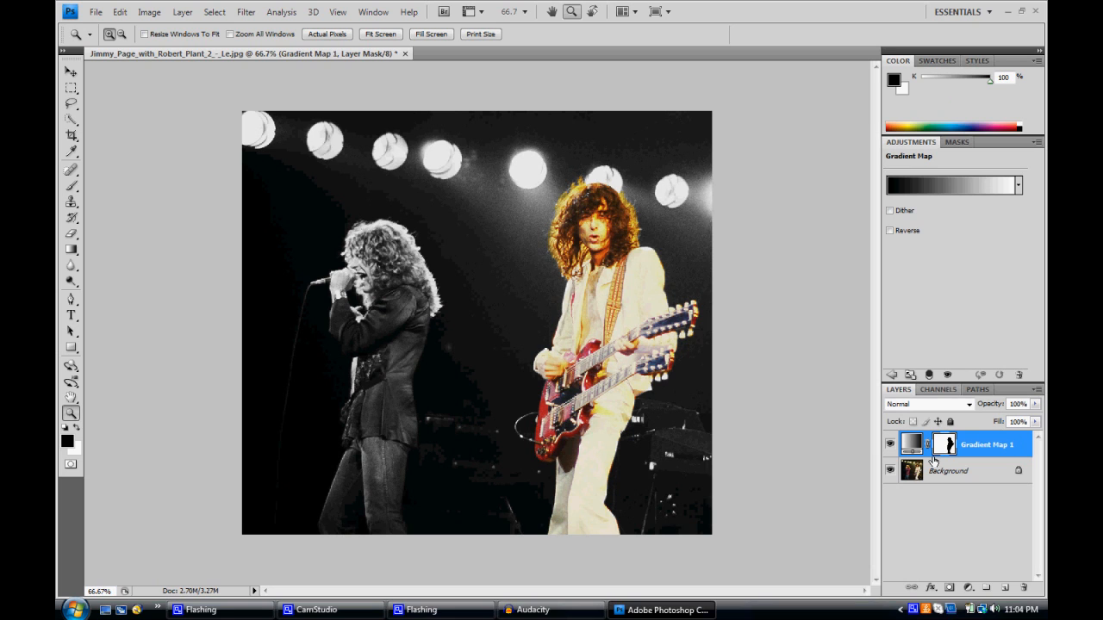
{"action": "left_click", "coordinate": [891, 443]}
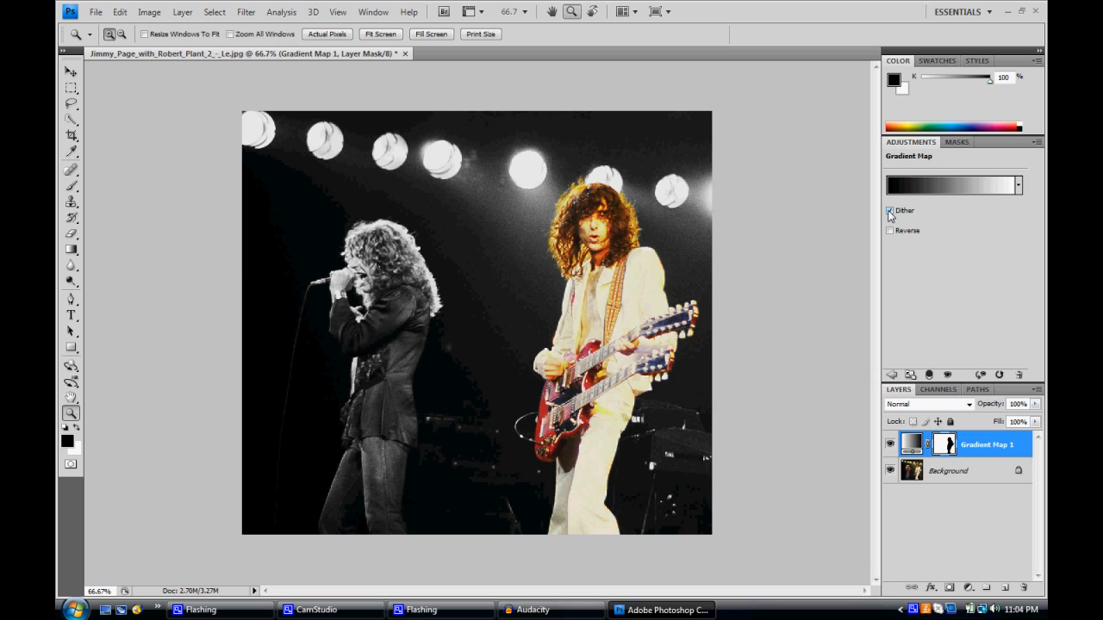
{"action": "left_click", "coordinate": [890, 211]}
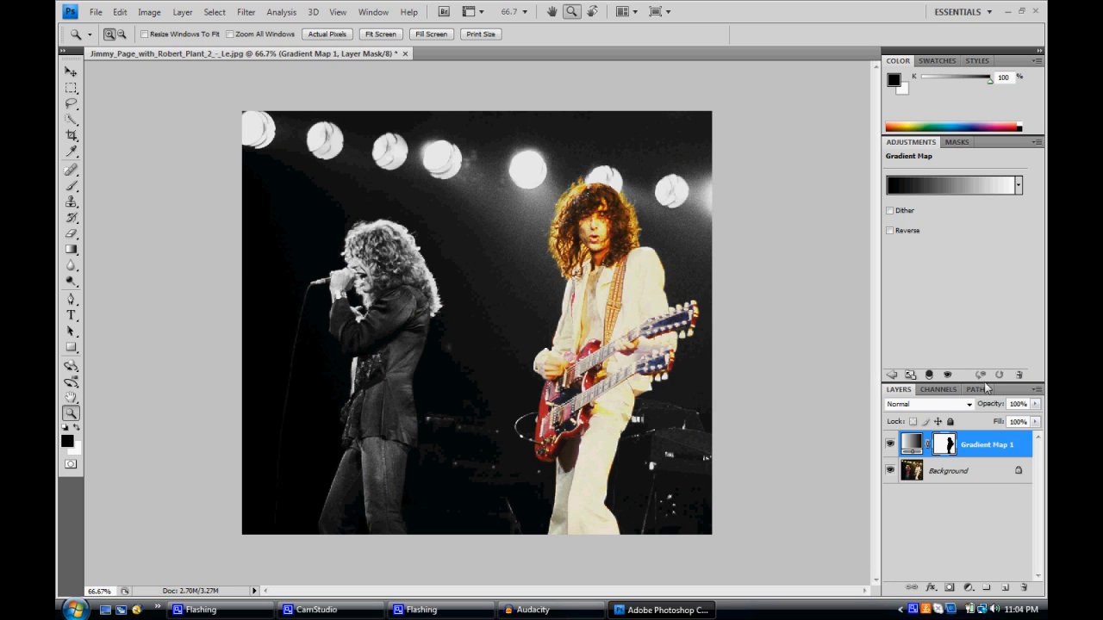
{"action": "left_click", "coordinate": [890, 210]}
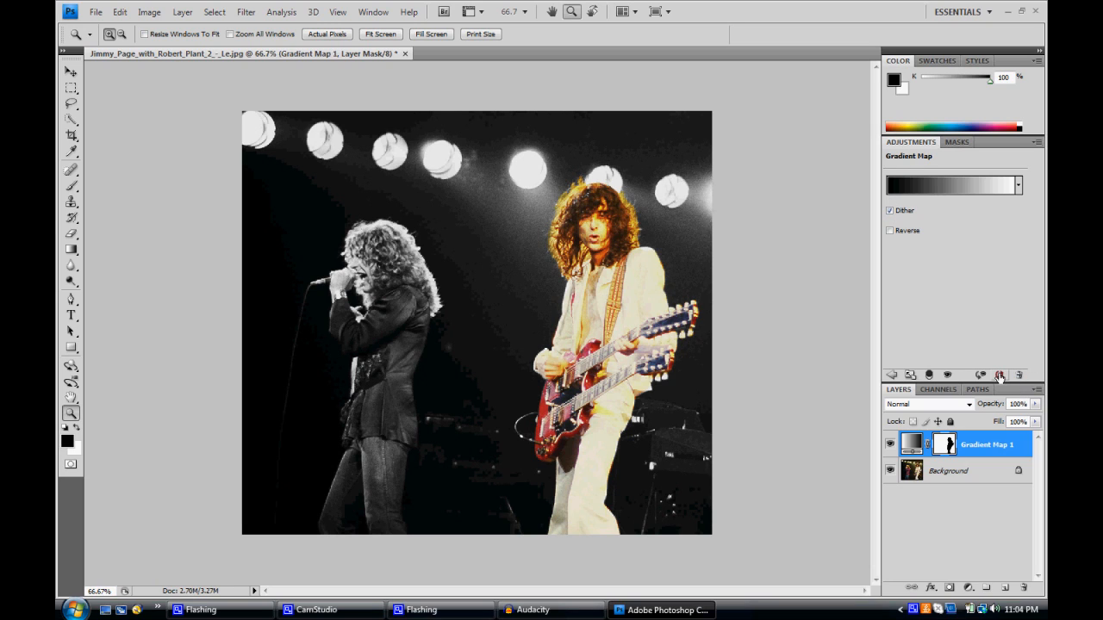
{"action": "mouse_move", "coordinate": [981, 375]}
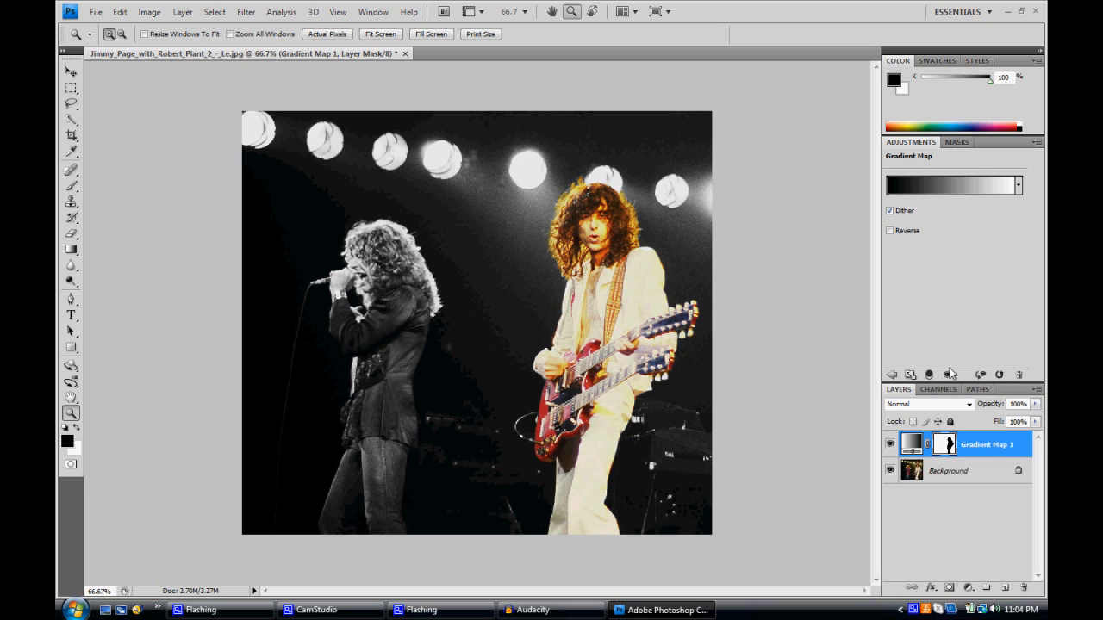
{"action": "mouse_move", "coordinate": [947, 376]}
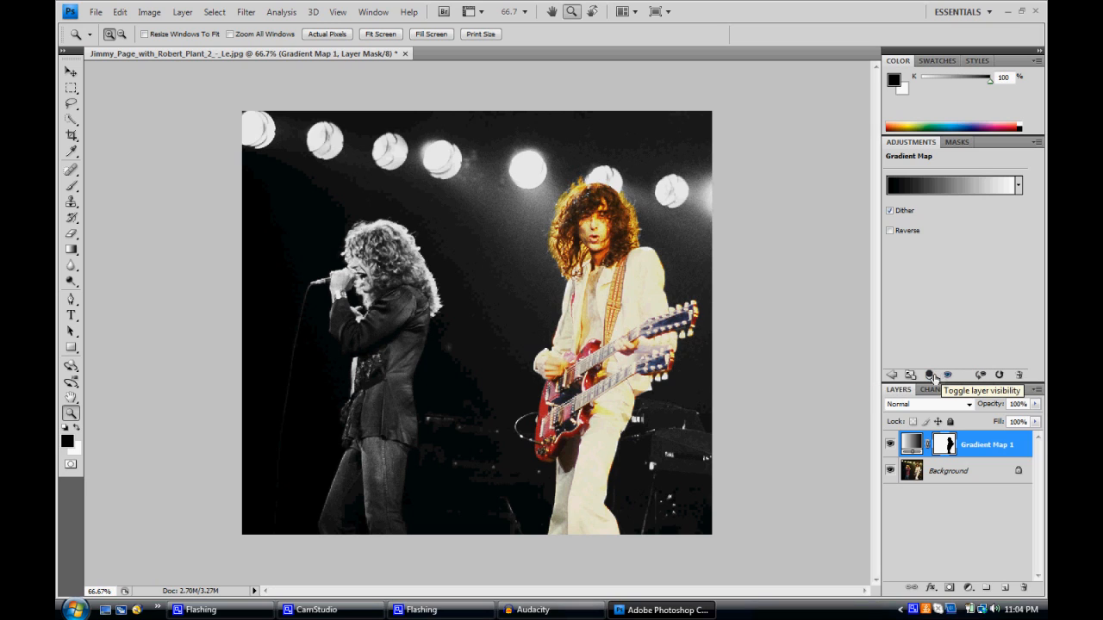
{"action": "mouse_move", "coordinate": [910, 375]}
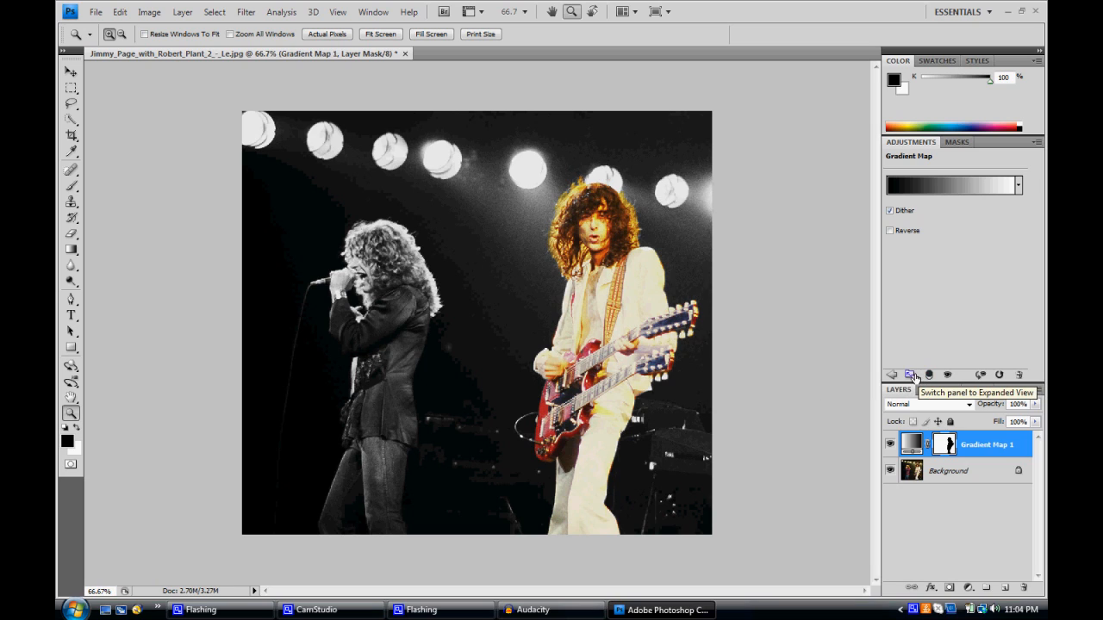
{"action": "left_click", "coordinate": [892, 374]}
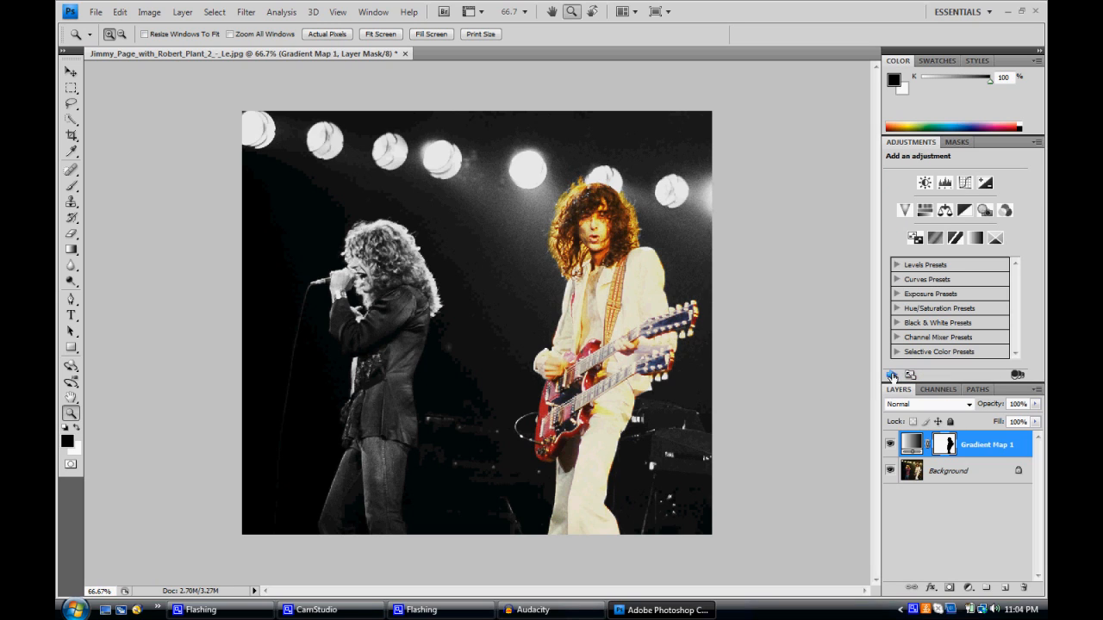
{"action": "mouse_move", "coordinate": [892, 376]}
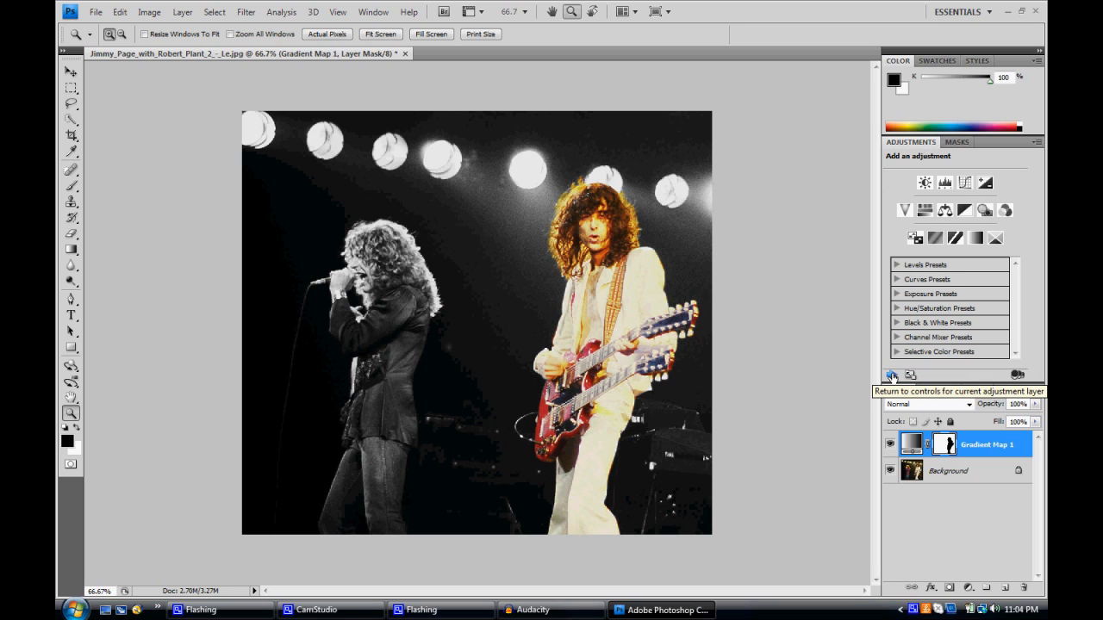
{"action": "left_click", "coordinate": [892, 374]}
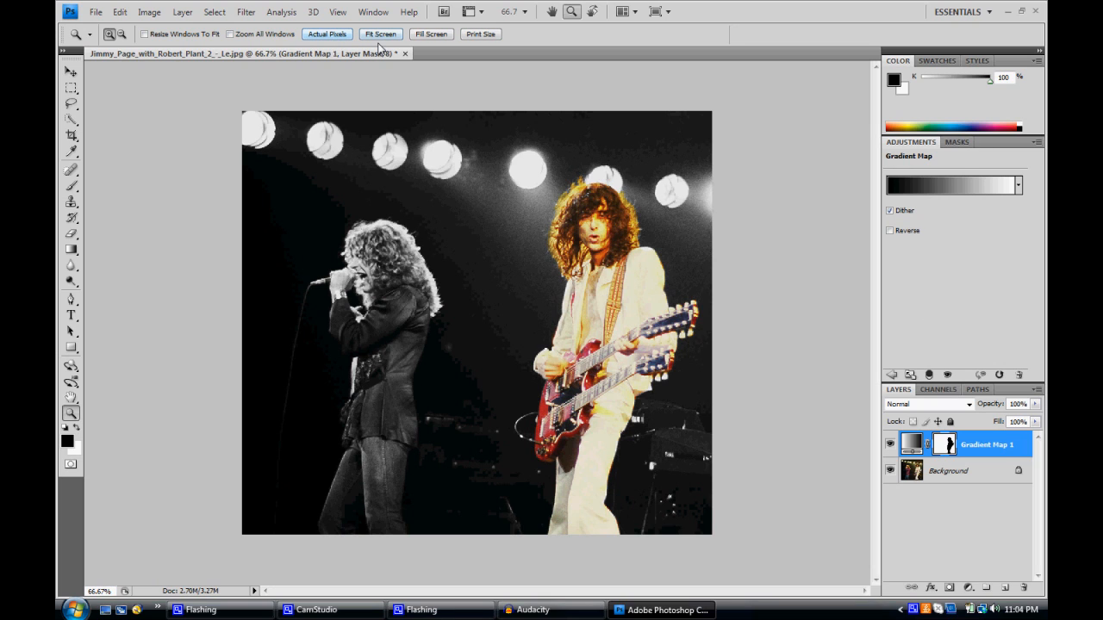
{"action": "left_click", "coordinate": [380, 33]}
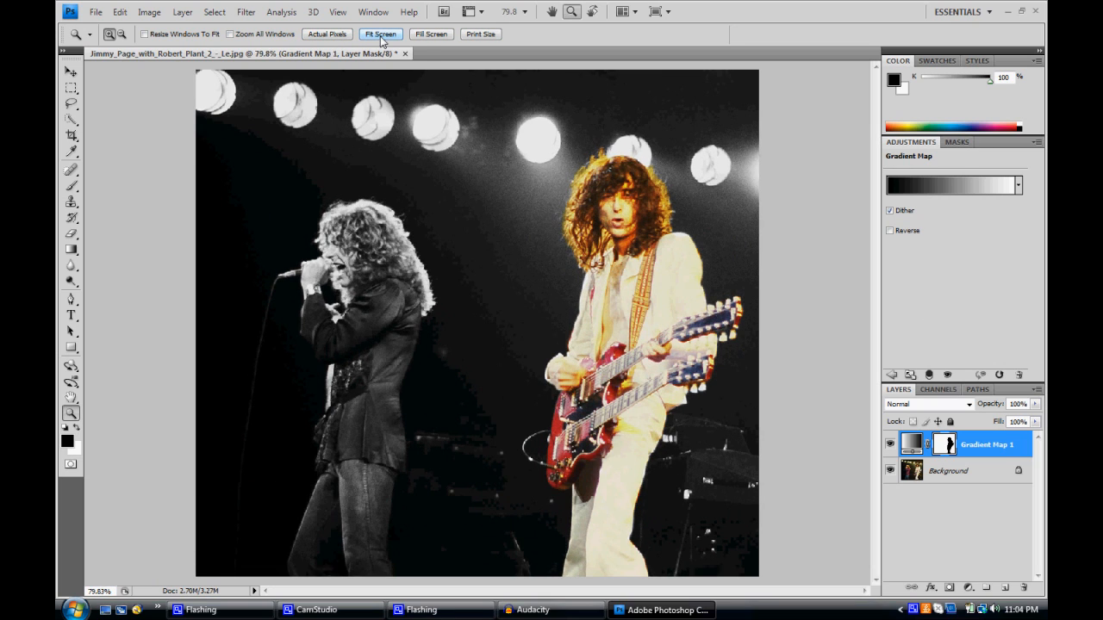
{"action": "mouse_move", "coordinate": [991, 218]}
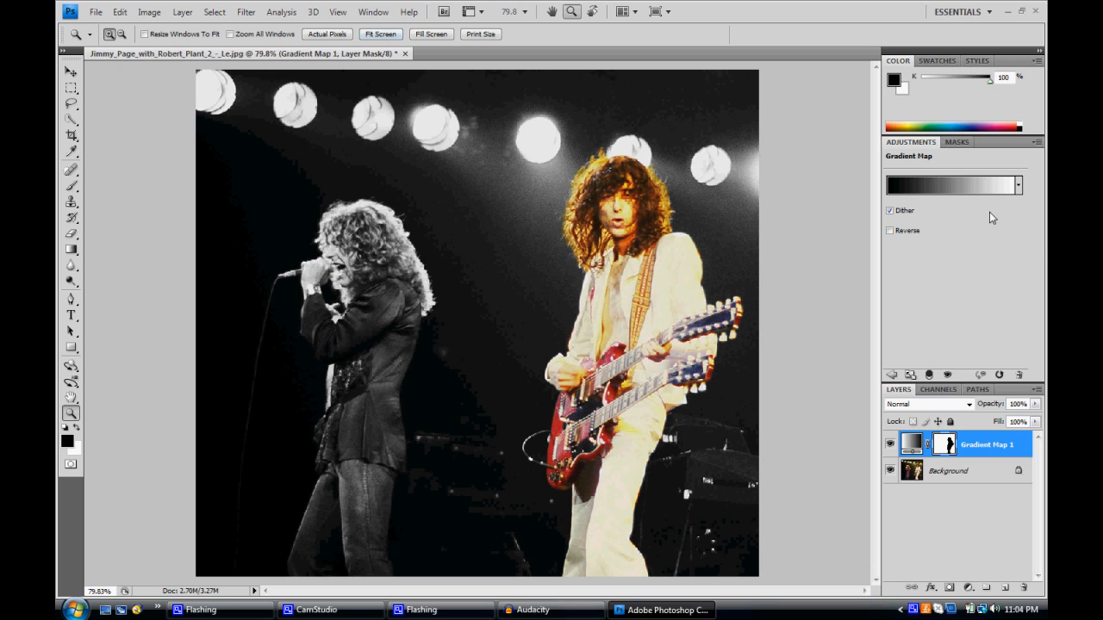
{"action": "mouse_move", "coordinate": [815, 256]}
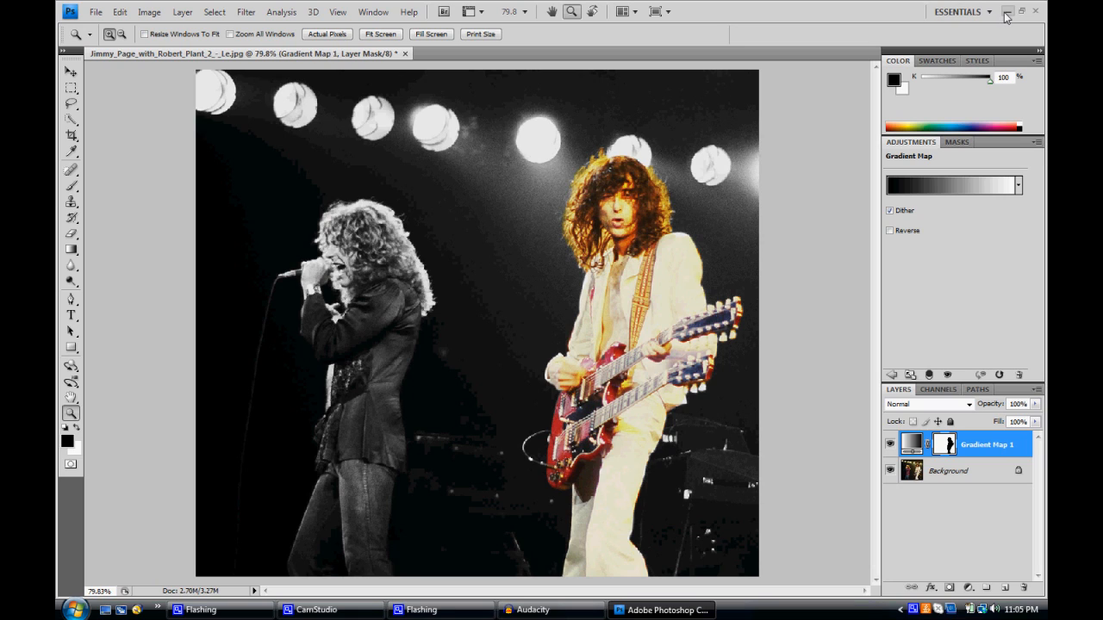
{"action": "left_click", "coordinate": [316, 610]}
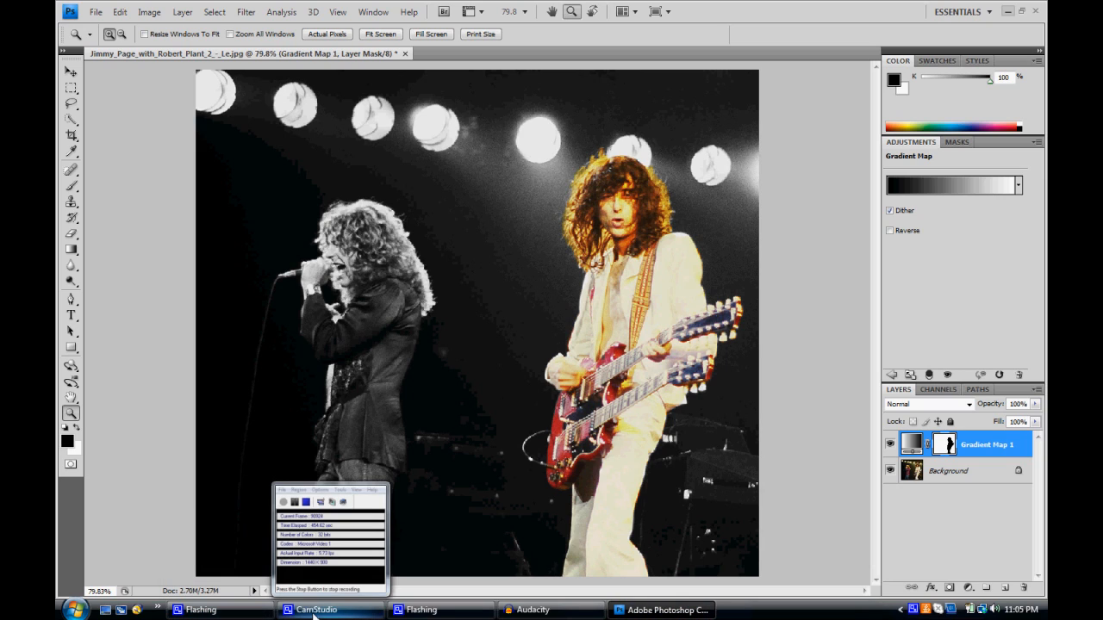
{"action": "mouse_move", "coordinate": [319, 611]}
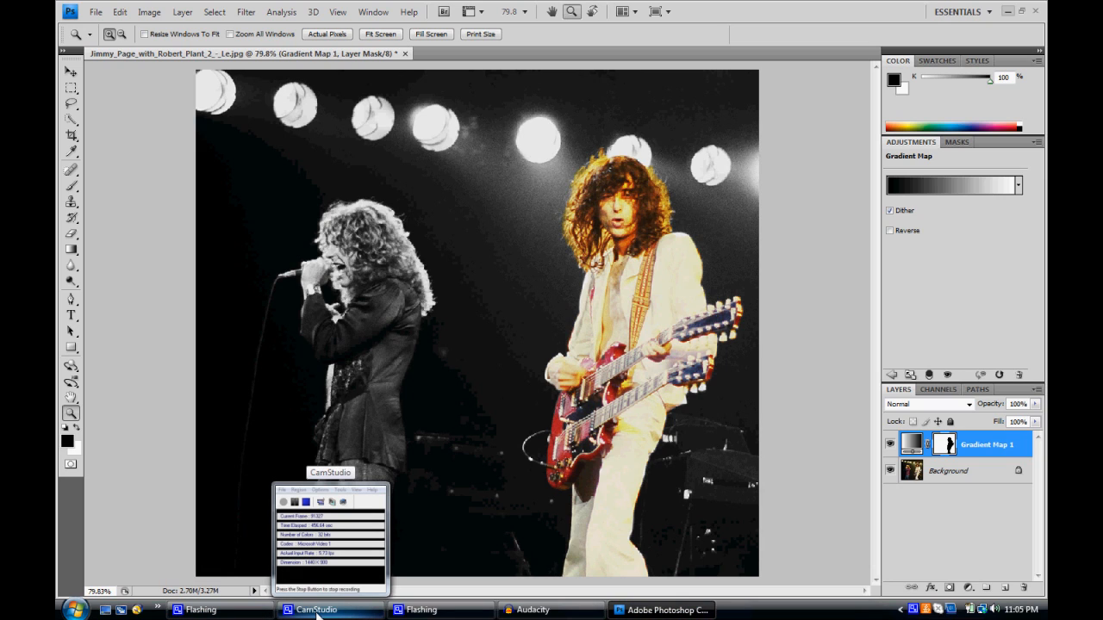